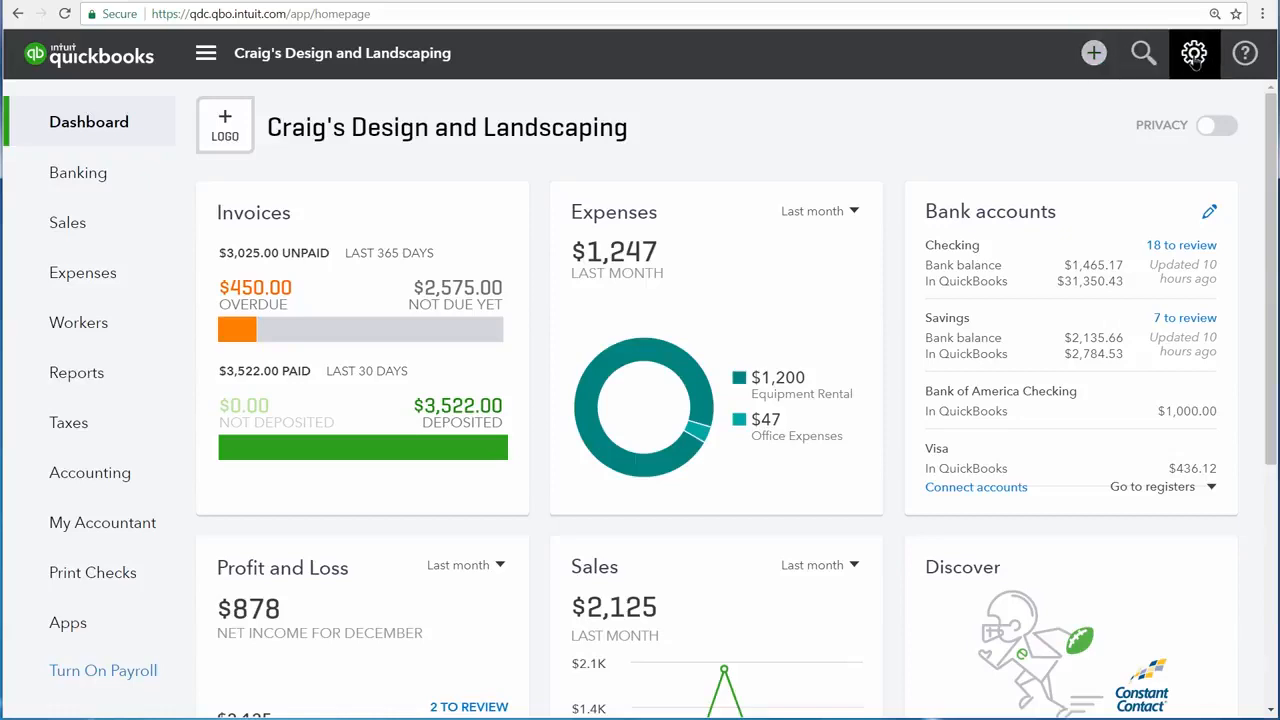
- Open the Sales tab of Account and Settings from the gear menu
{"action": "left_click", "coordinate": [1194, 53]}
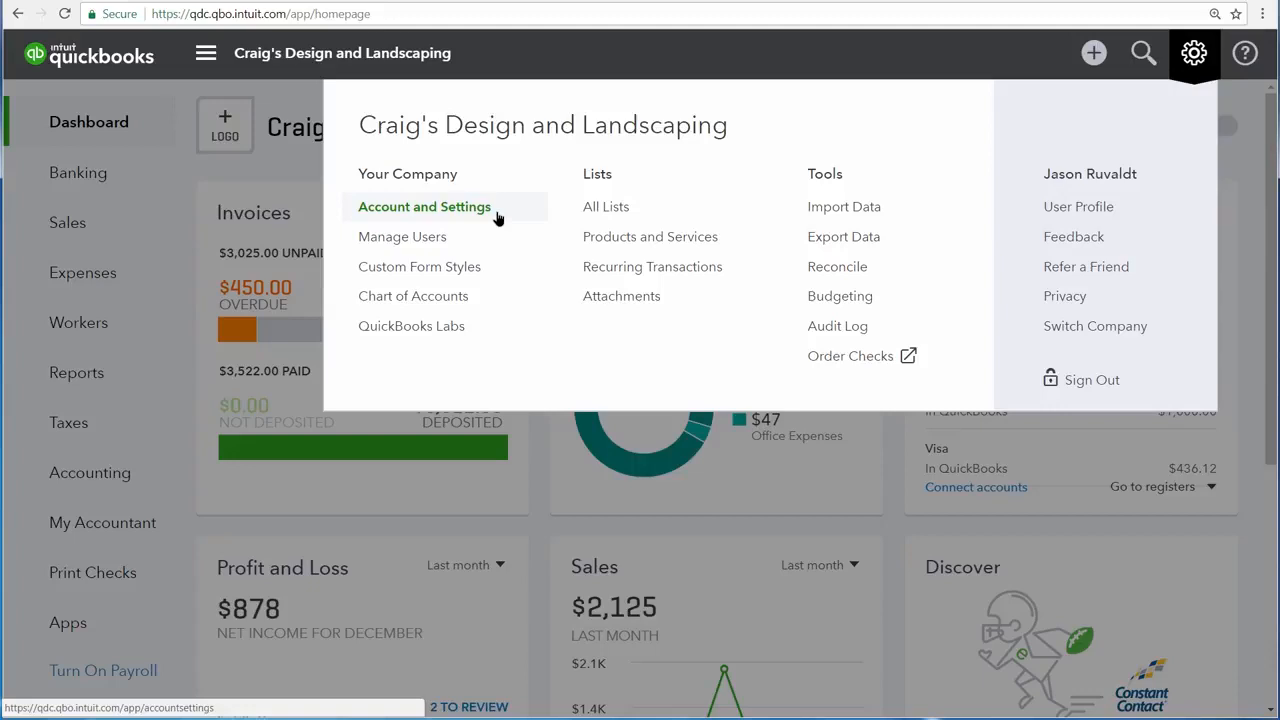
{"action": "left_click", "coordinate": [424, 206]}
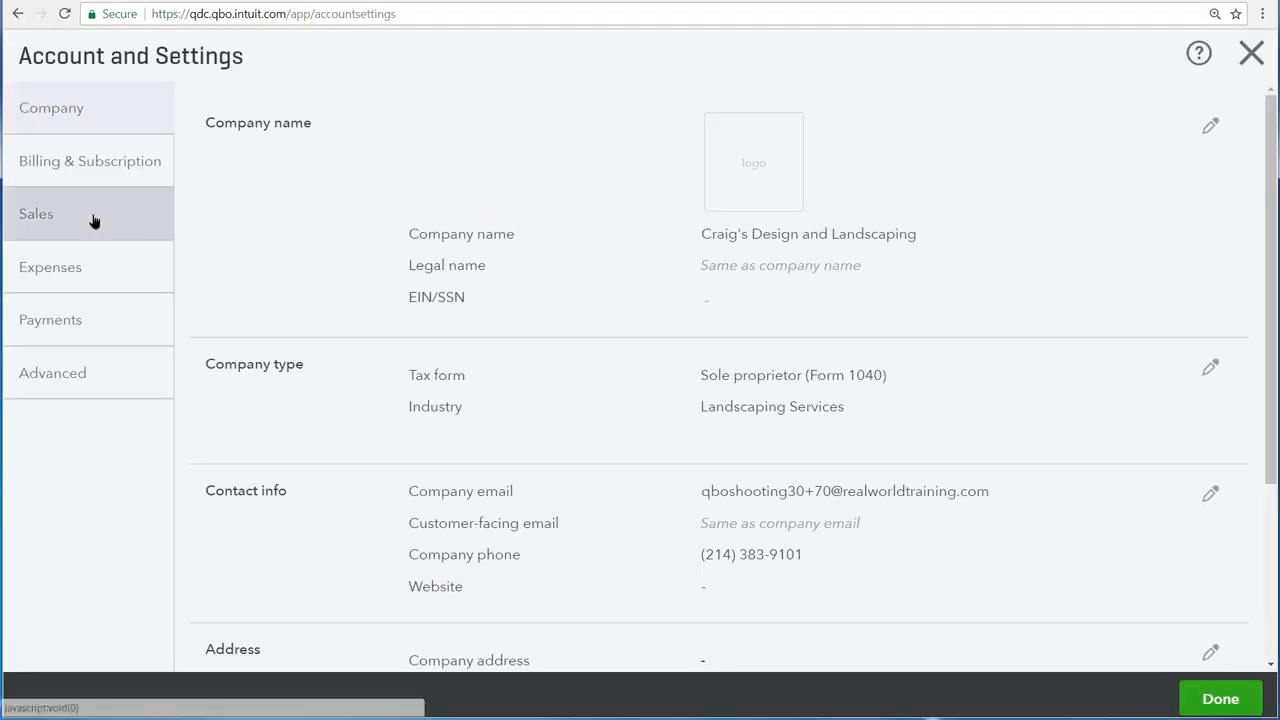
{"action": "left_click", "coordinate": [36, 213]}
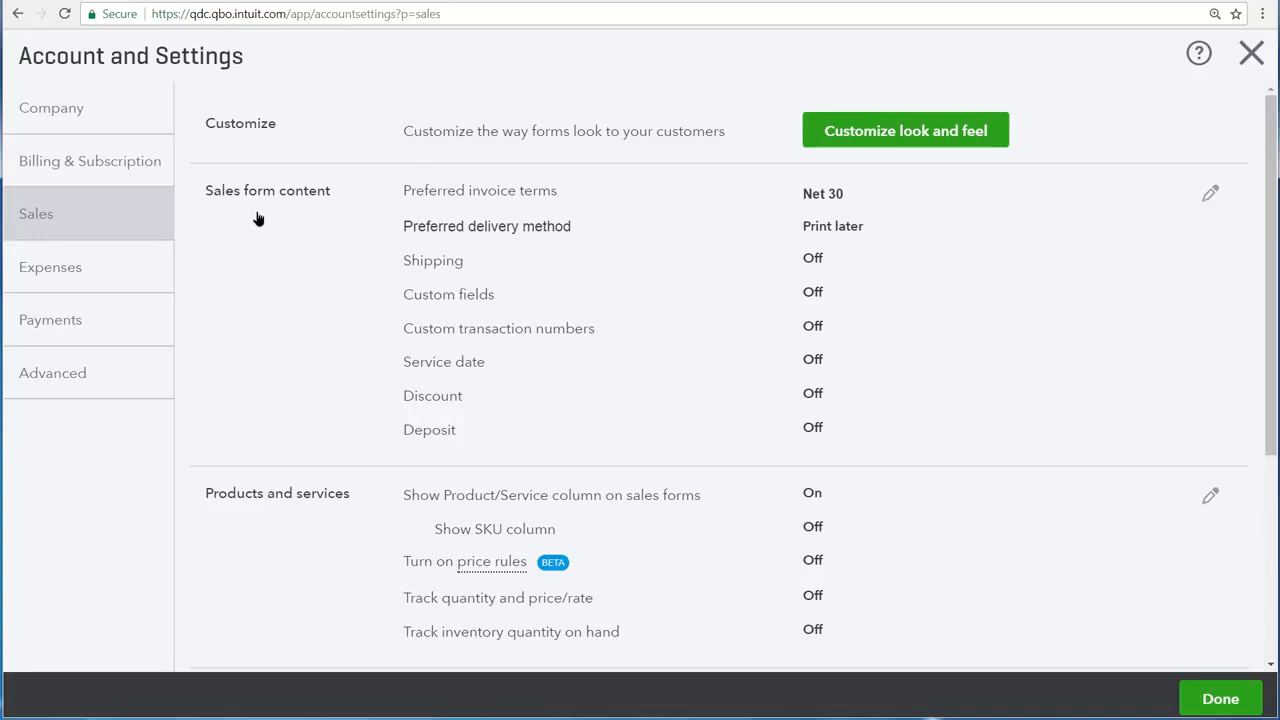
- Save Shipping, Custom transaction numbers, Service date, Discount and Deposit as On
{"action": "left_click", "coordinate": [1210, 193]}
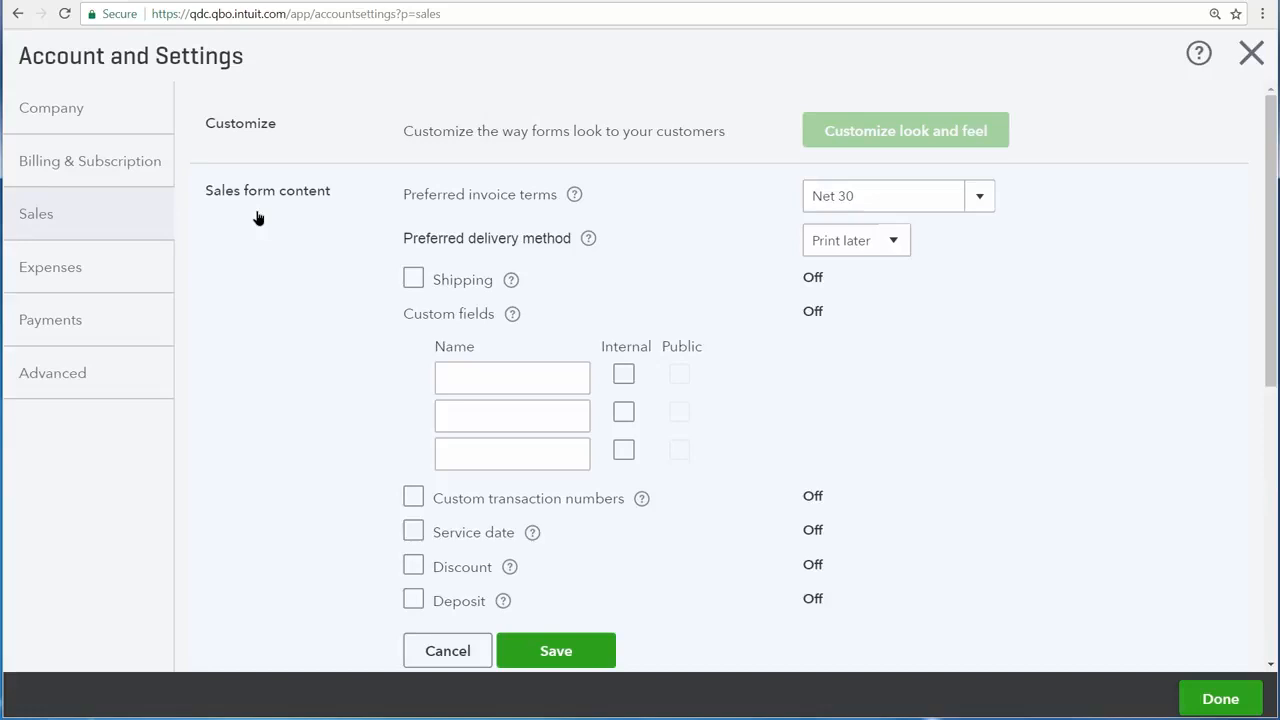
{"action": "mouse_move", "coordinate": [490, 303]}
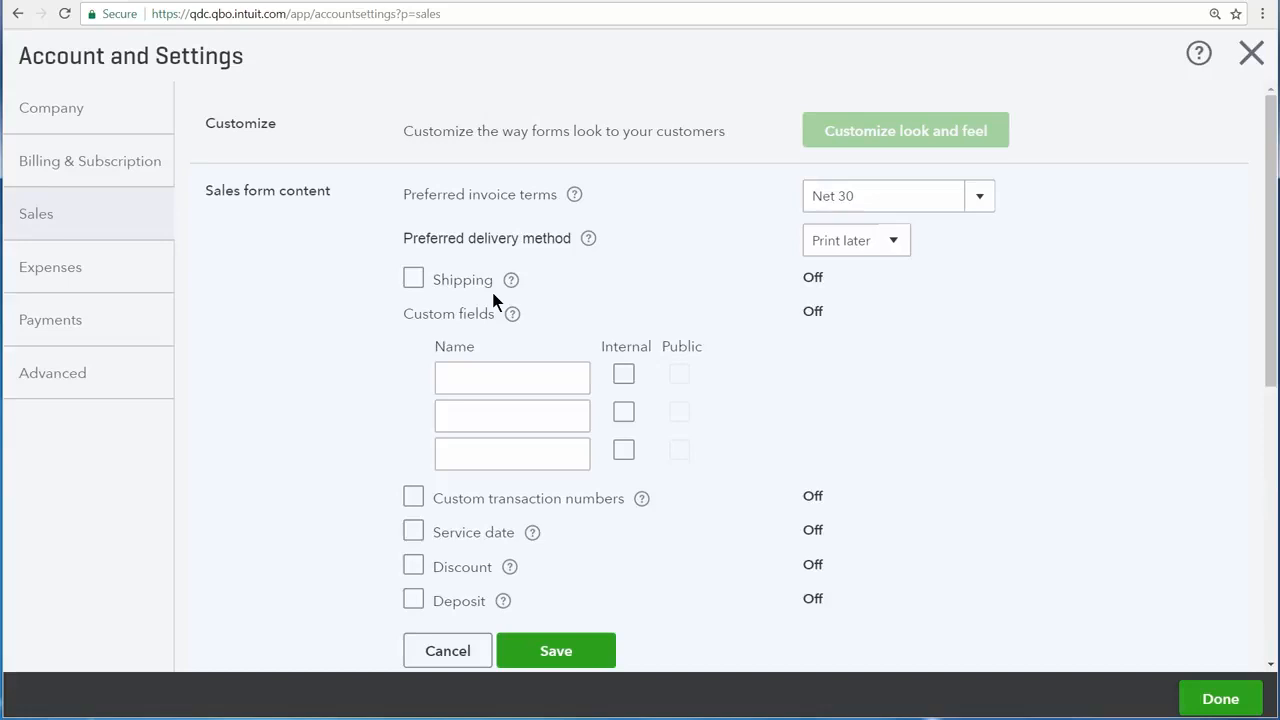
{"action": "left_click", "coordinate": [413, 279]}
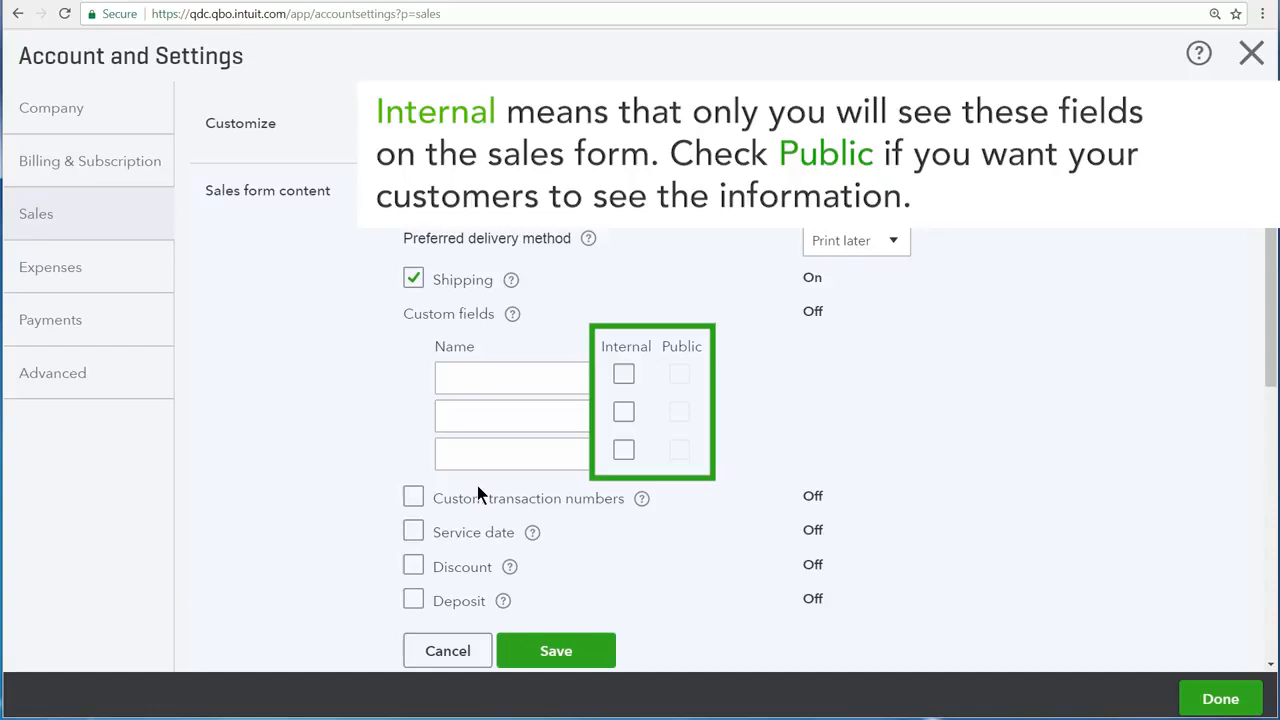
{"action": "left_click", "coordinate": [510, 378]}
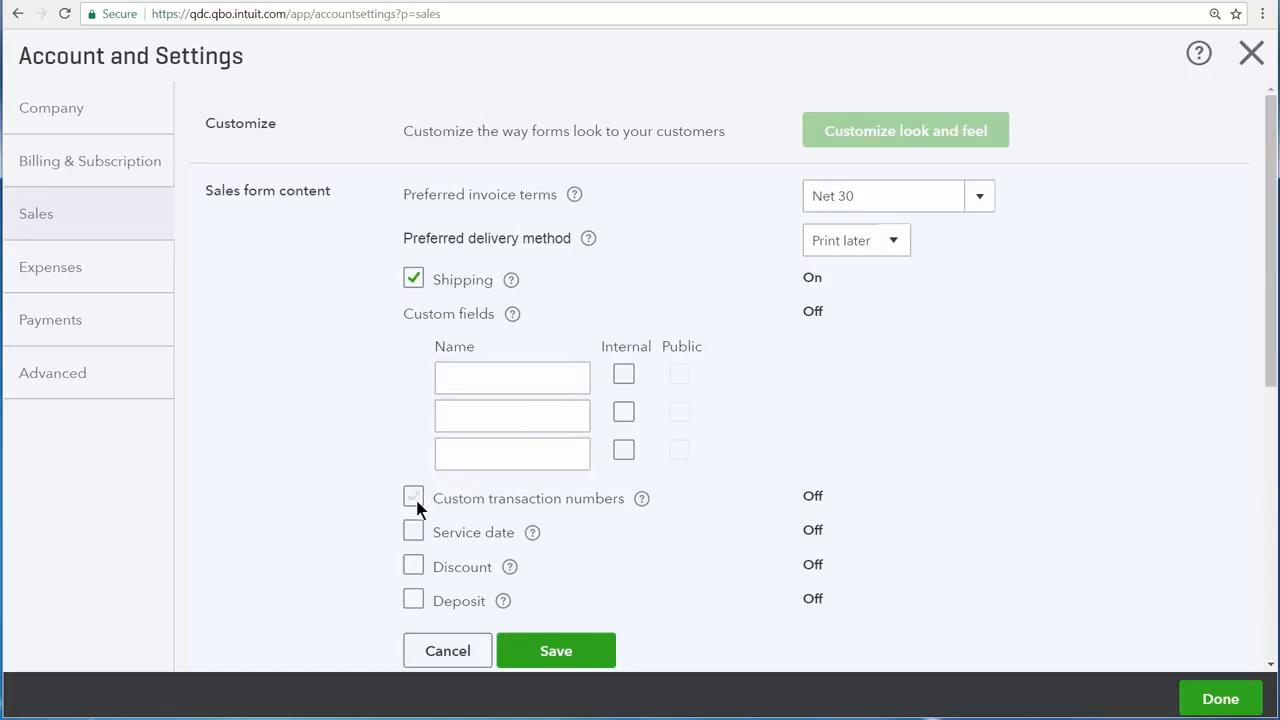
{"action": "left_click", "coordinate": [413, 497]}
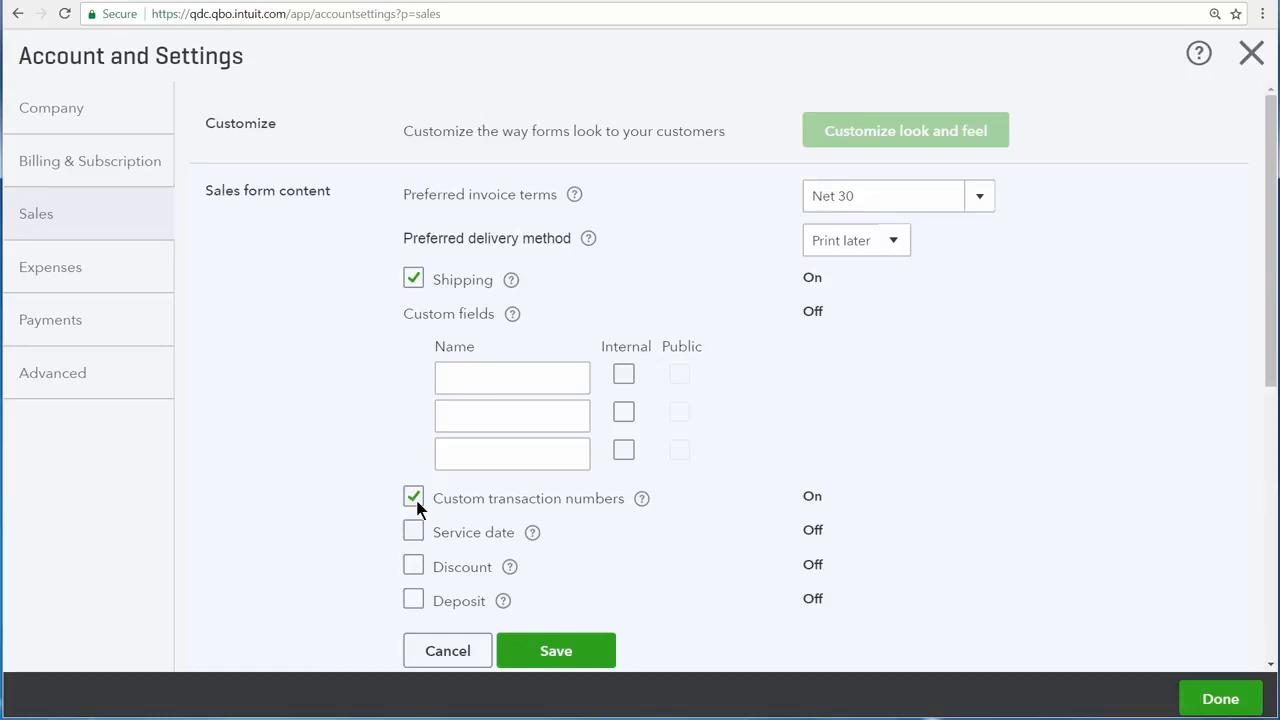
{"action": "left_click", "coordinate": [413, 531]}
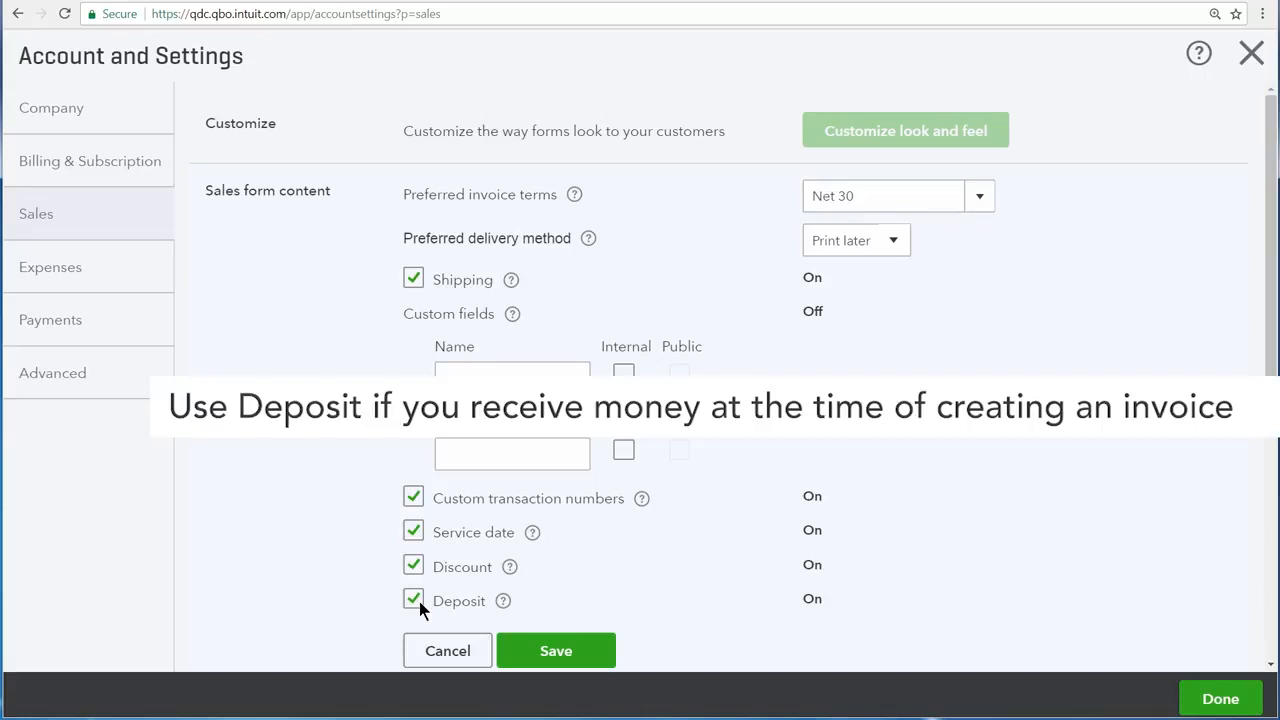
{"action": "mouse_move", "coordinate": [556, 650]}
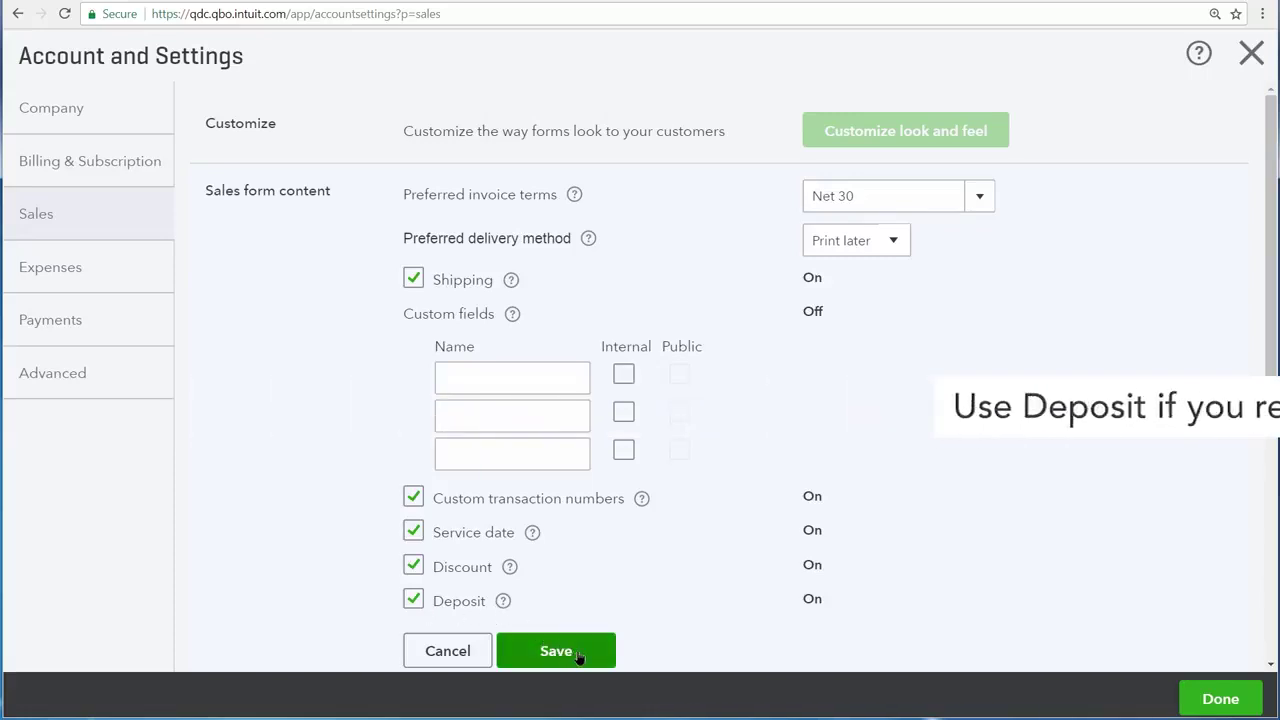
{"action": "left_click", "coordinate": [556, 651]}
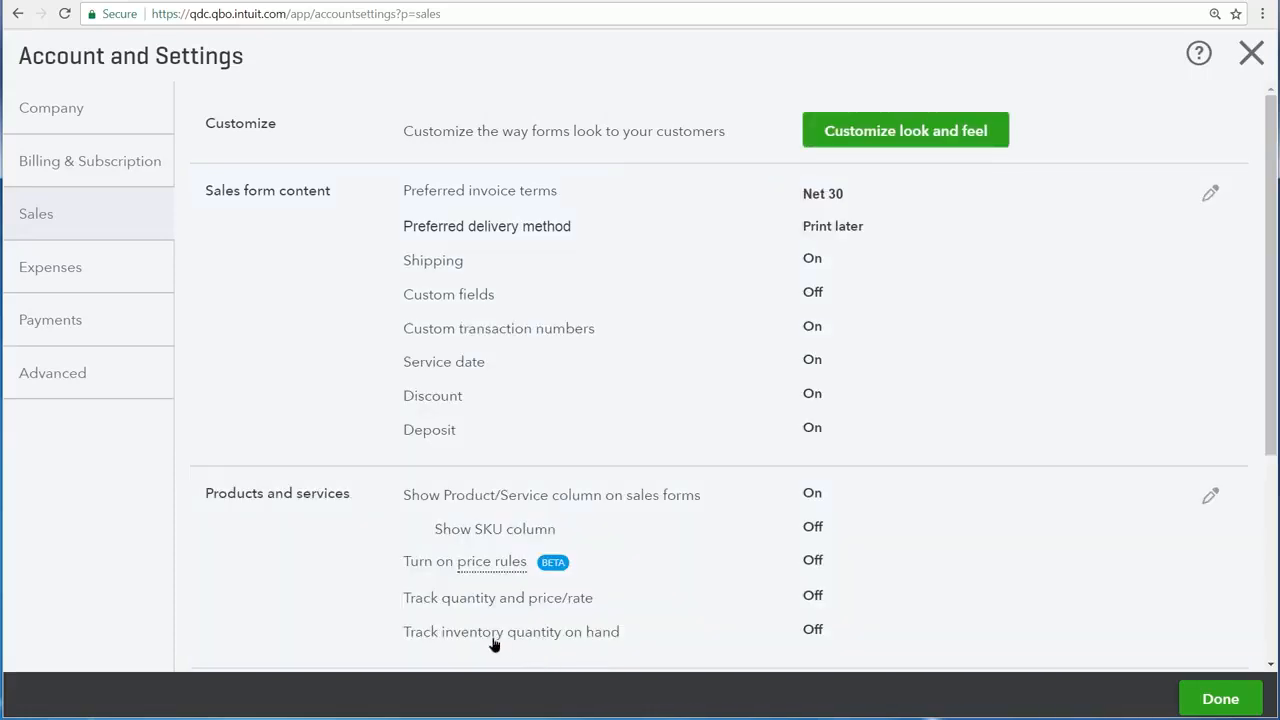
{"action": "left_click", "coordinate": [1210, 496]}
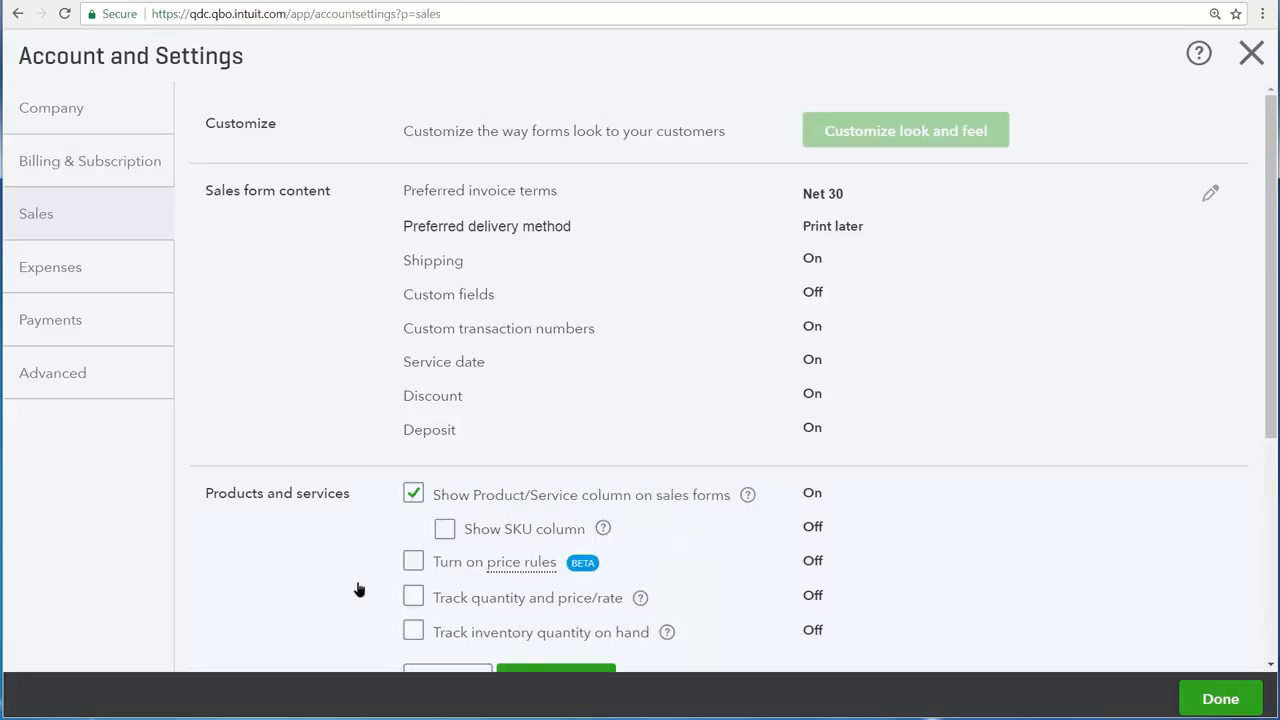
{"action": "mouse_move", "coordinate": [407, 523]}
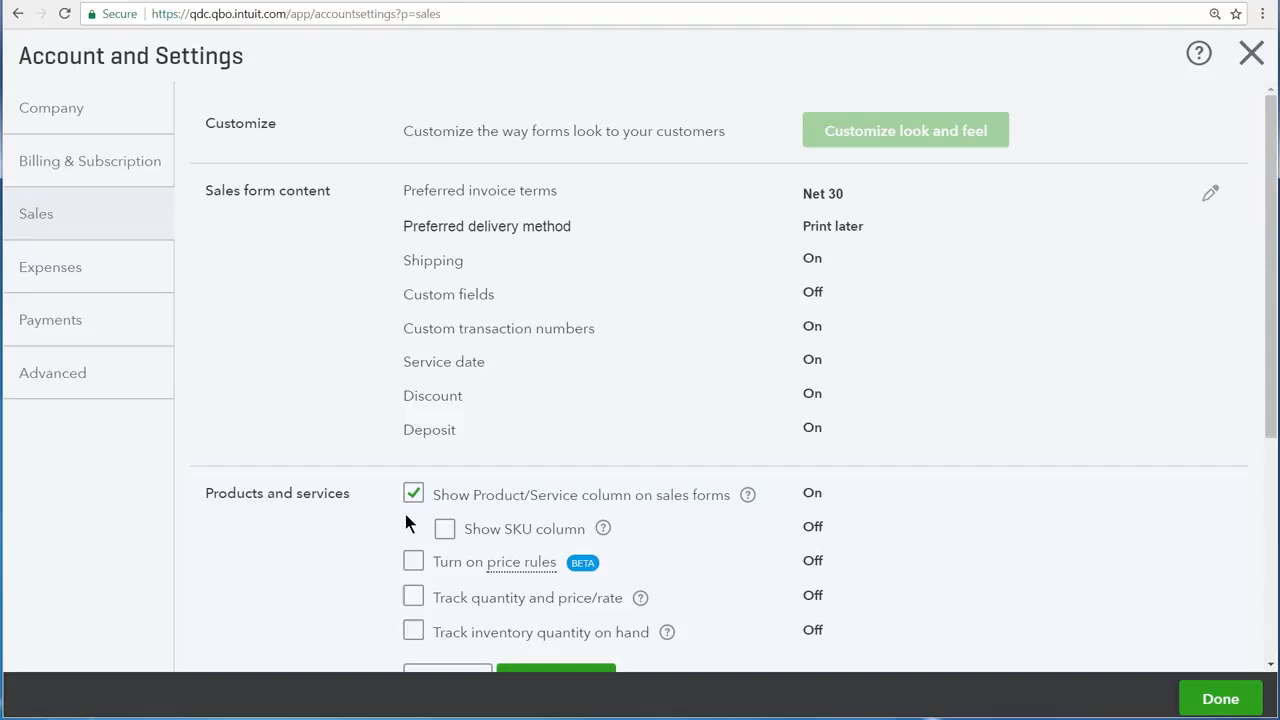
{"action": "mouse_move", "coordinate": [718, 518]}
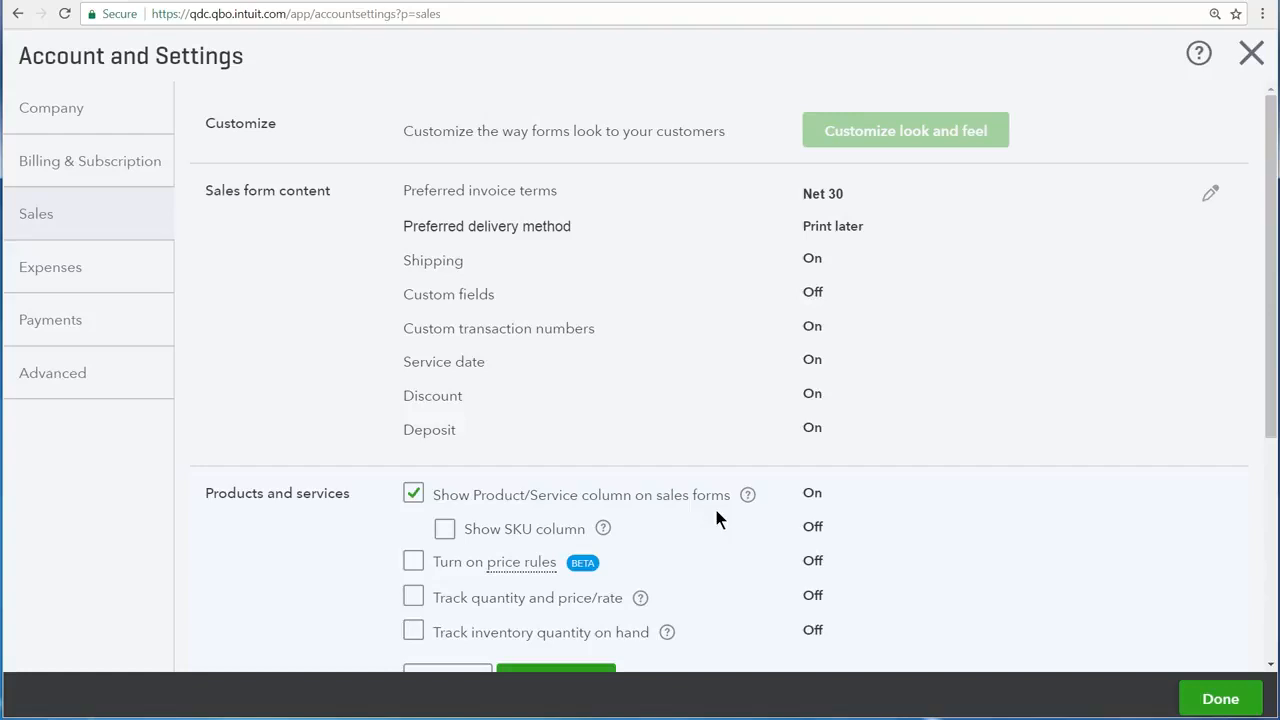
{"action": "mouse_move", "coordinate": [425, 608]}
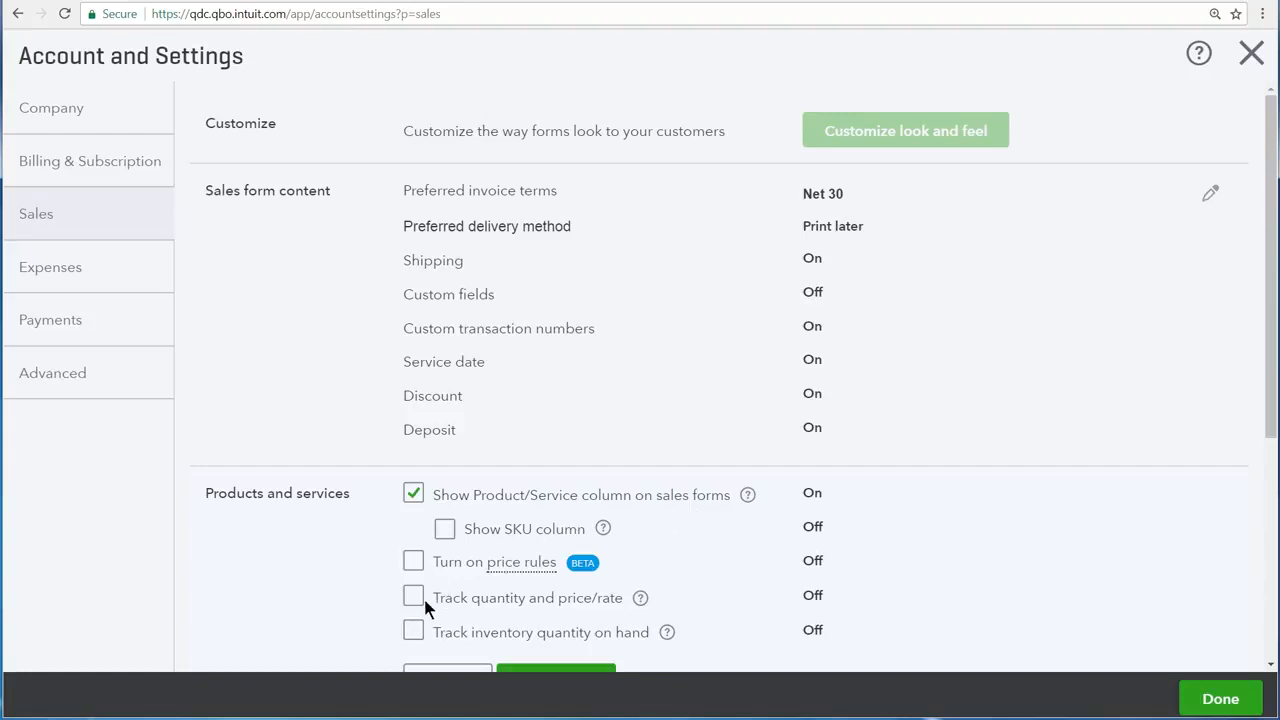
- Save Track quantity and price/rate as On, then close Account and Settings
{"action": "left_click", "coordinate": [413, 597]}
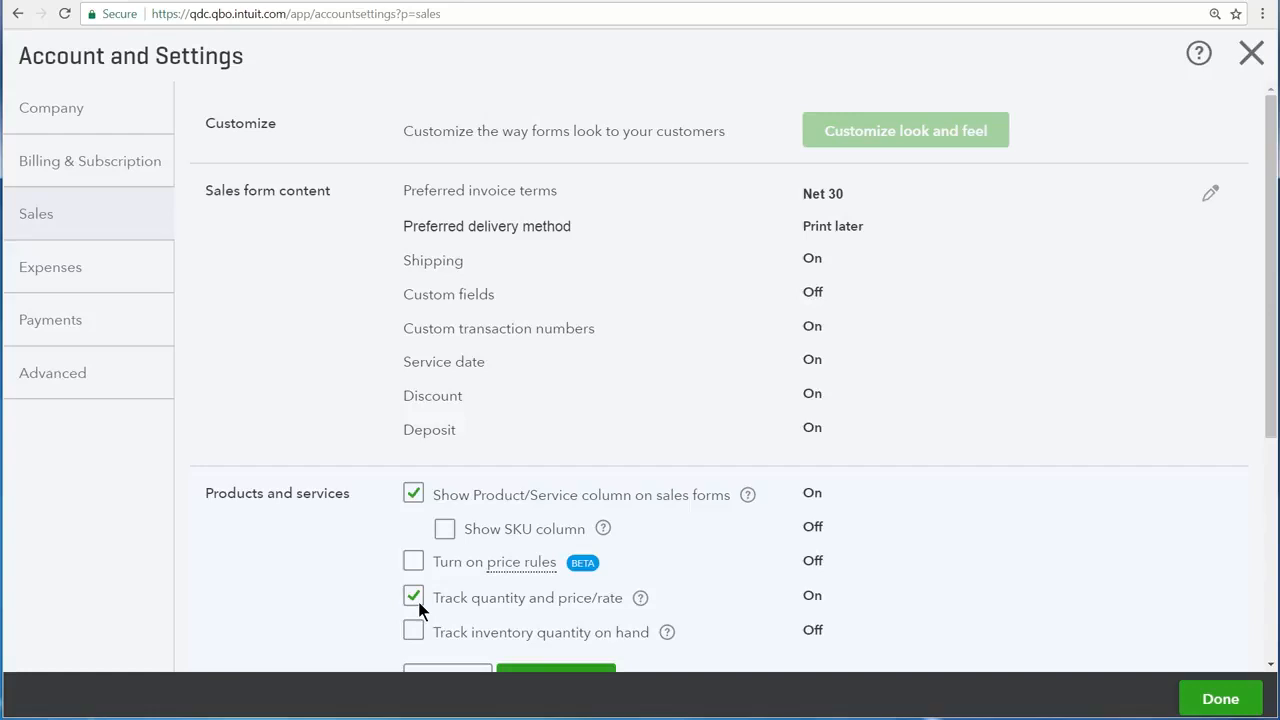
{"action": "mouse_move", "coordinate": [980, 527]}
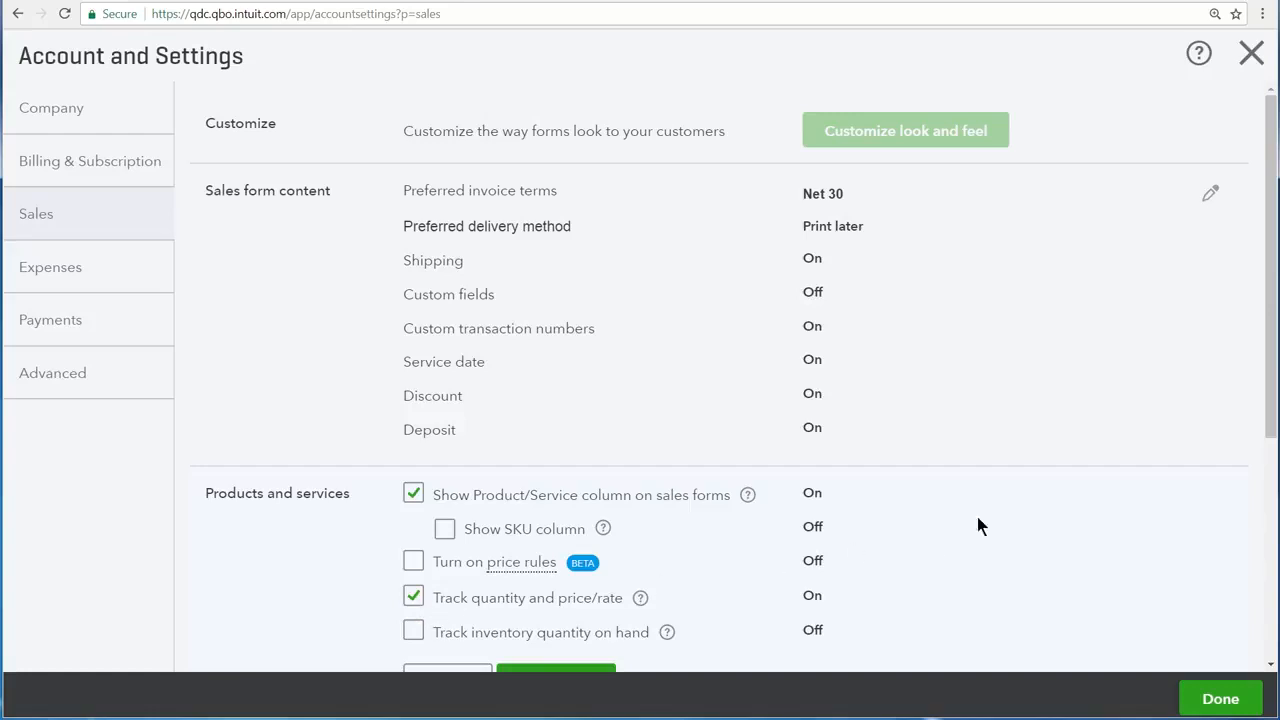
{"action": "scroll", "scroll_direction": "down", "scroll_amount": 3}
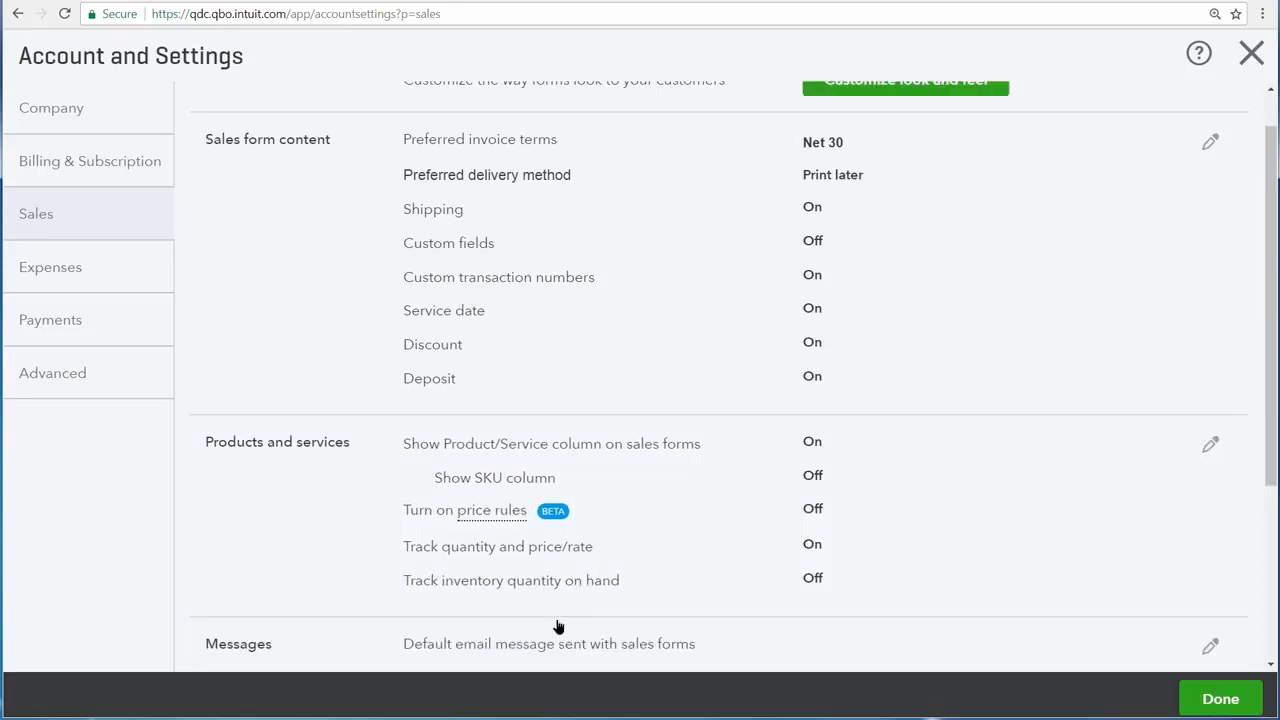
{"action": "left_click", "coordinate": [1220, 698]}
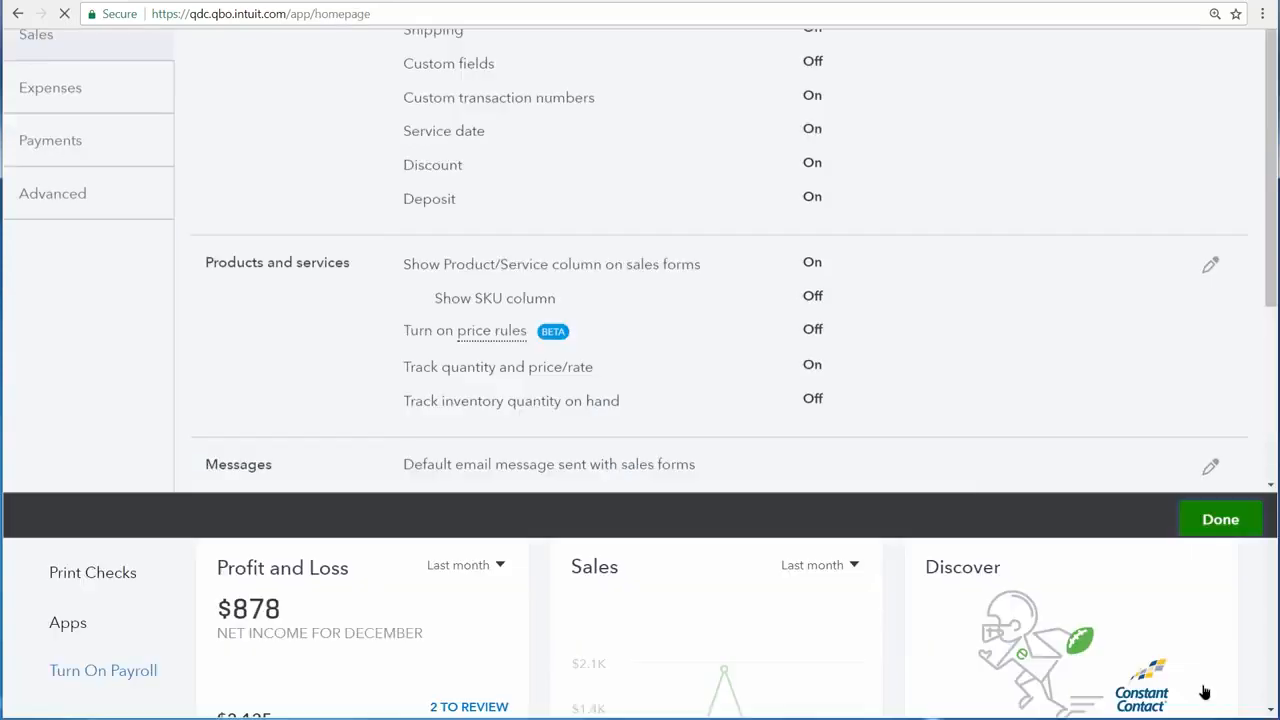
- Create new invoice #1012 and scroll to its discount, shipping and deposit fields
{"action": "left_click", "coordinate": [1220, 519]}
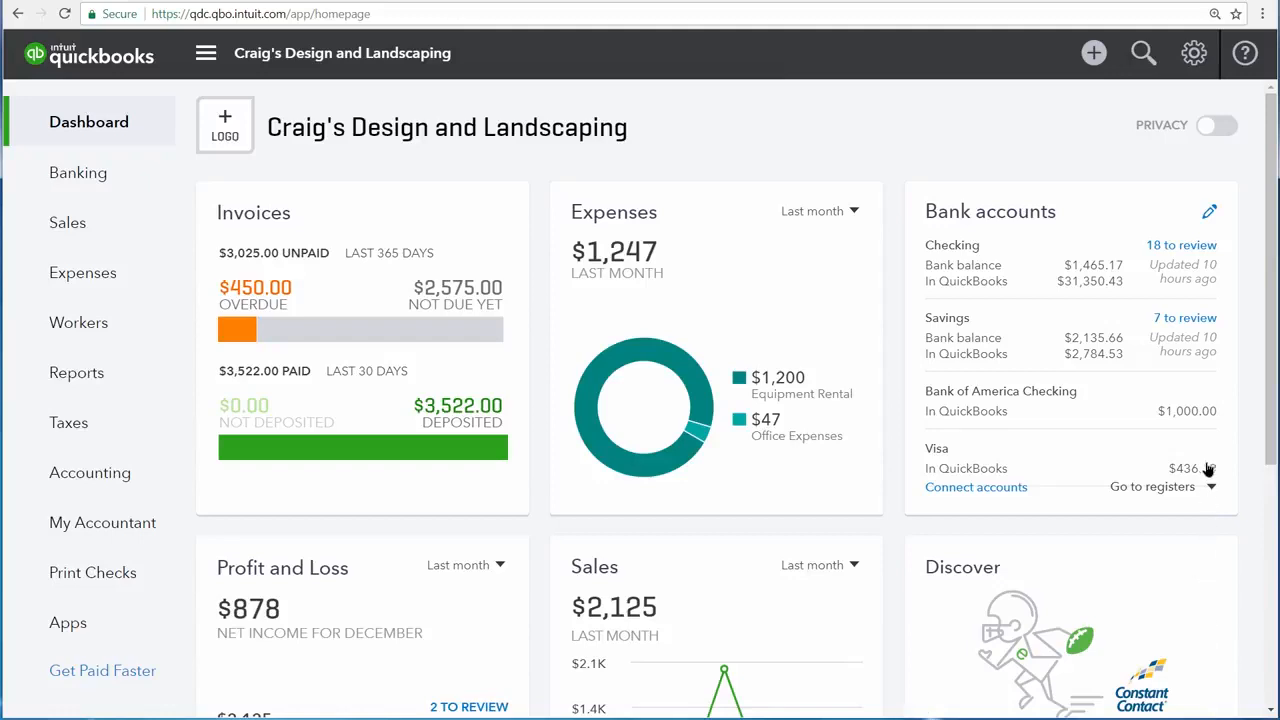
{"action": "left_click", "coordinate": [1093, 52]}
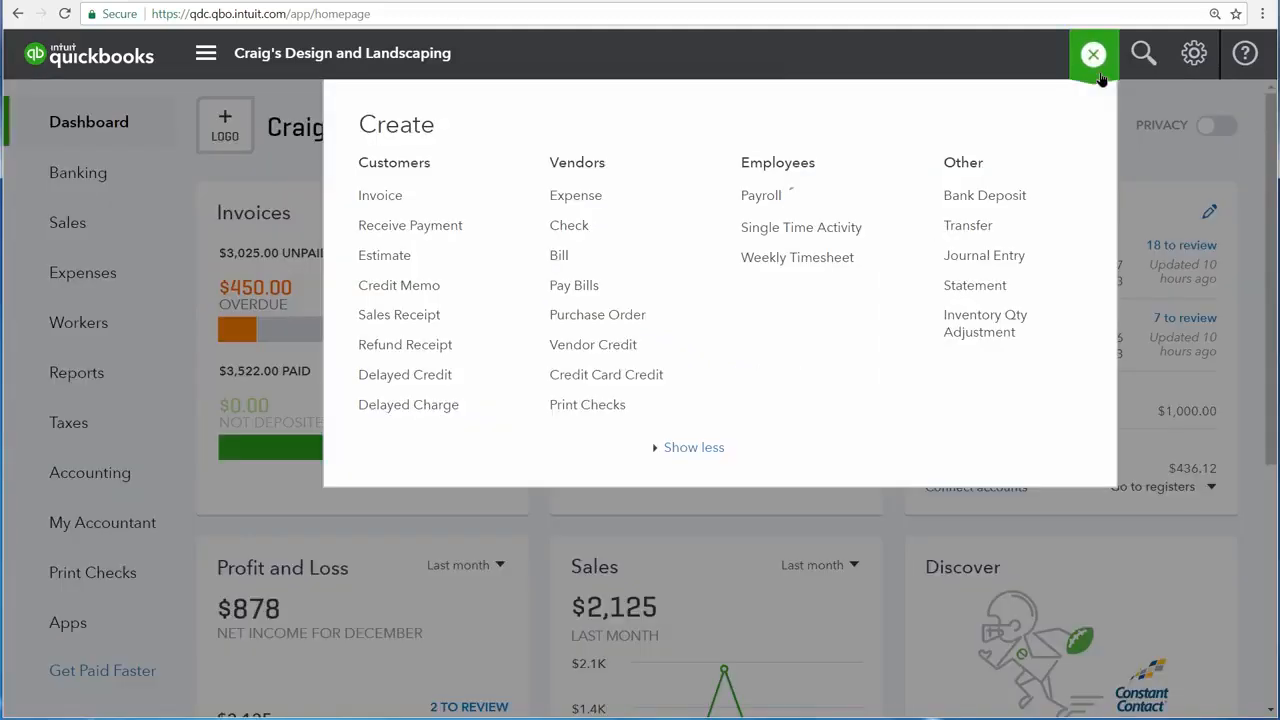
{"action": "mouse_move", "coordinate": [381, 195]}
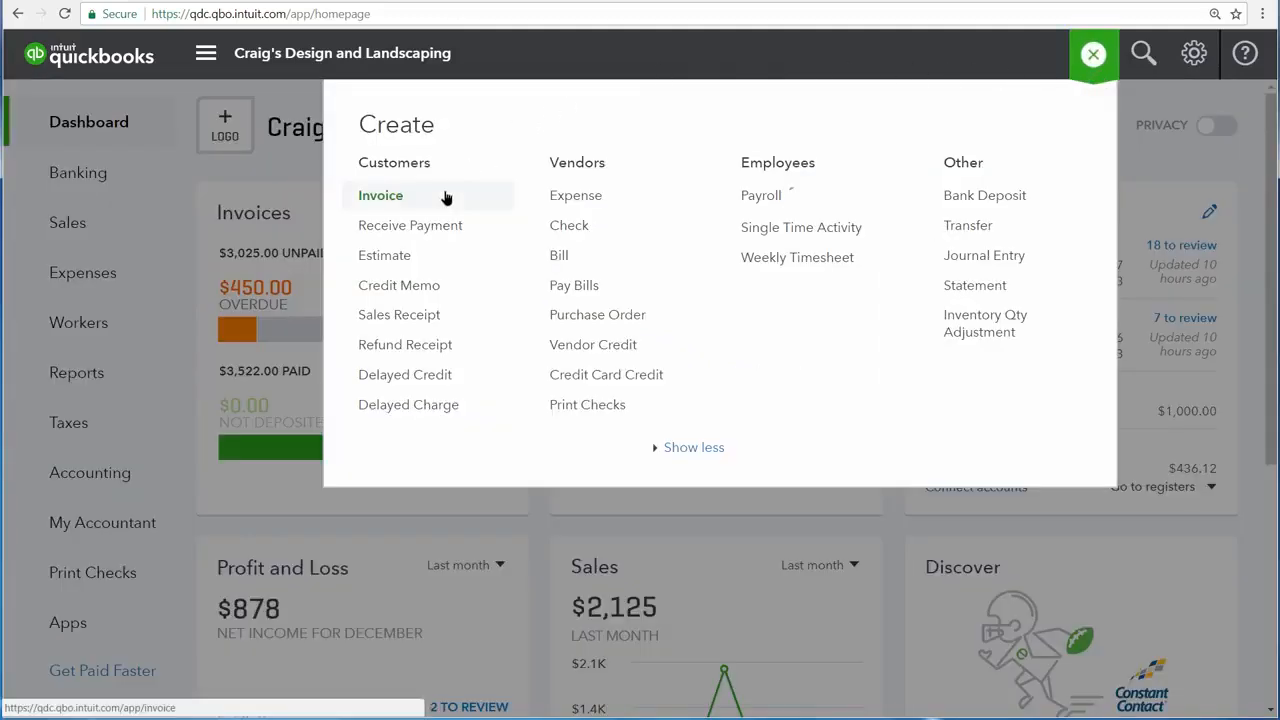
{"action": "left_click", "coordinate": [380, 195]}
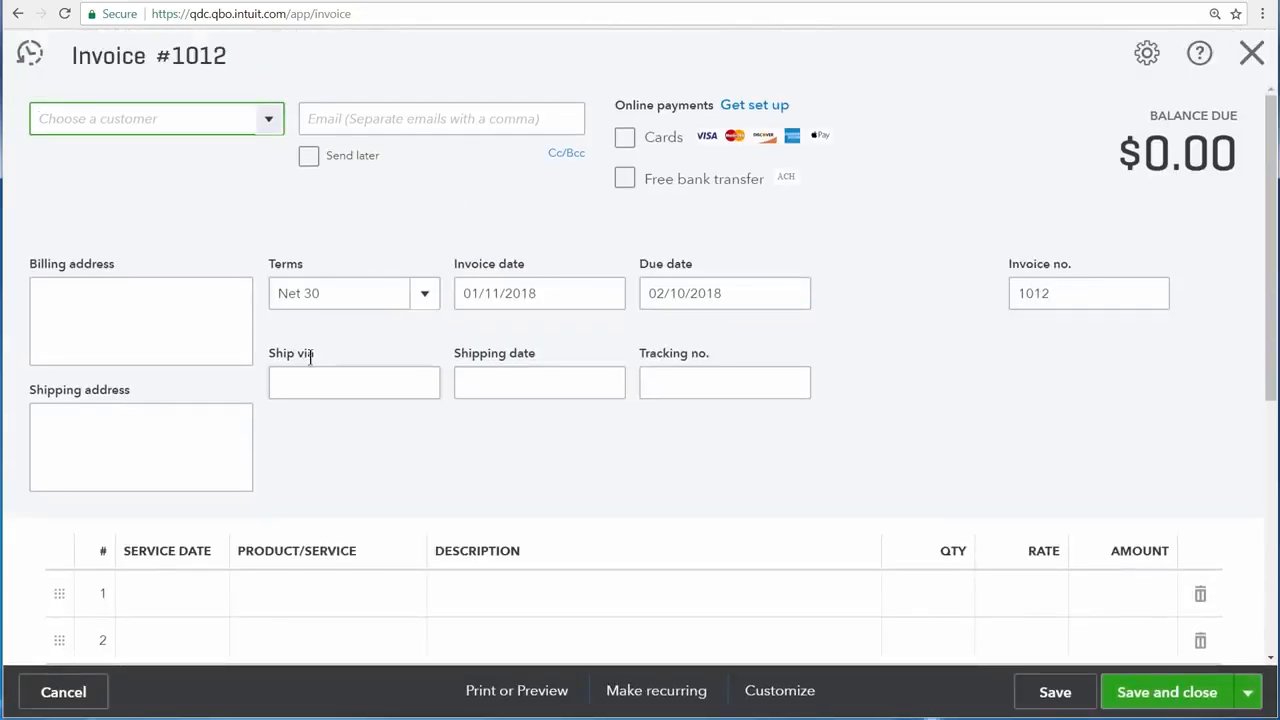
{"action": "mouse_move", "coordinate": [848, 433]}
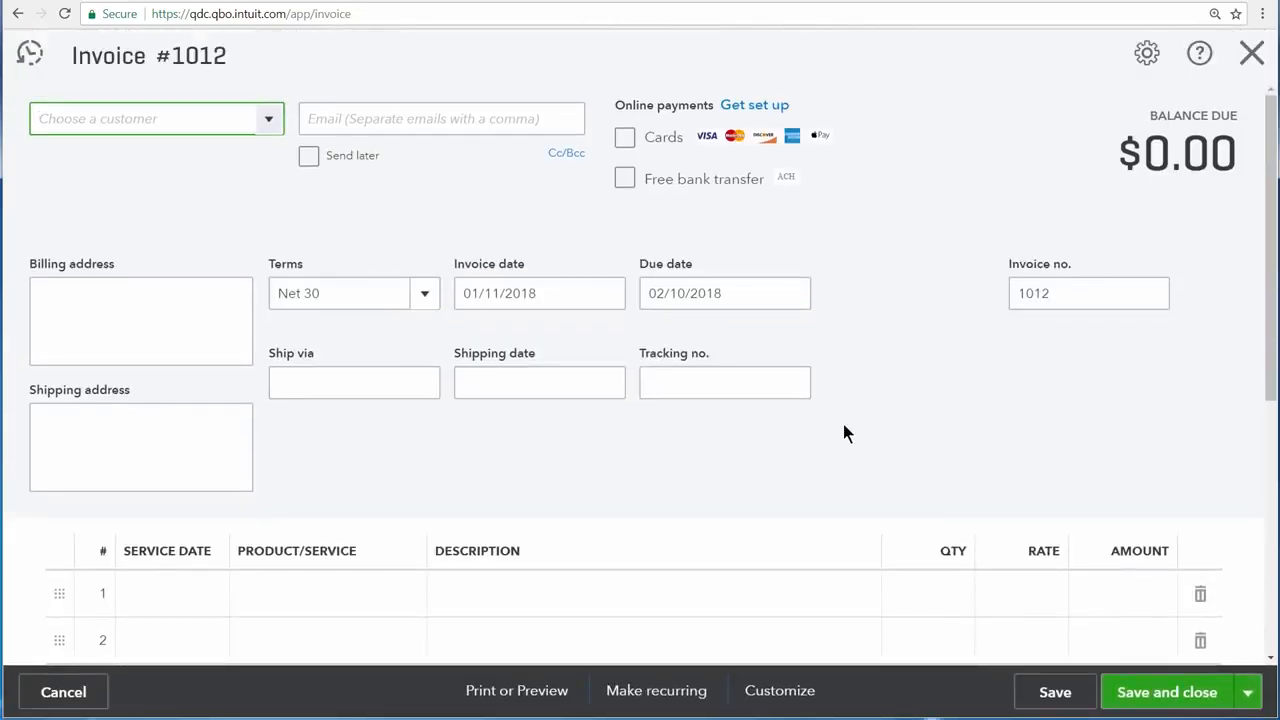
{"action": "mouse_move", "coordinate": [1218, 347]}
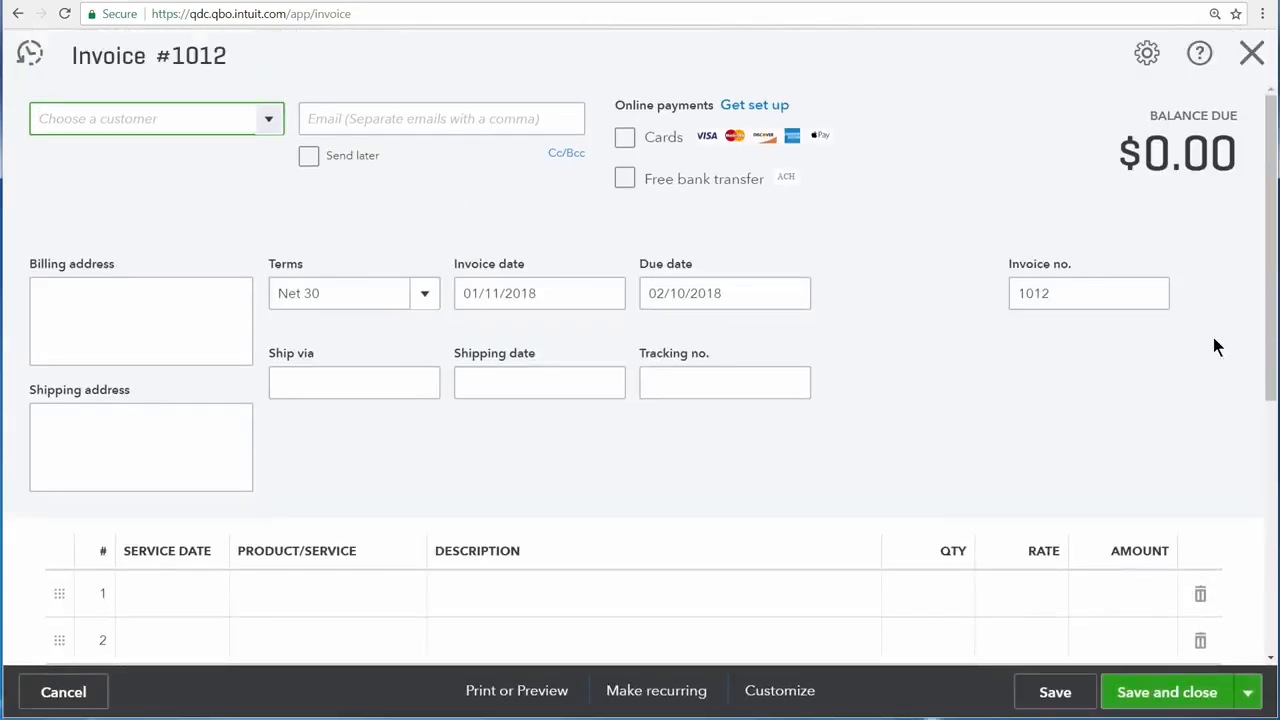
{"action": "scroll", "scroll_direction": "down", "scroll_amount": 3}
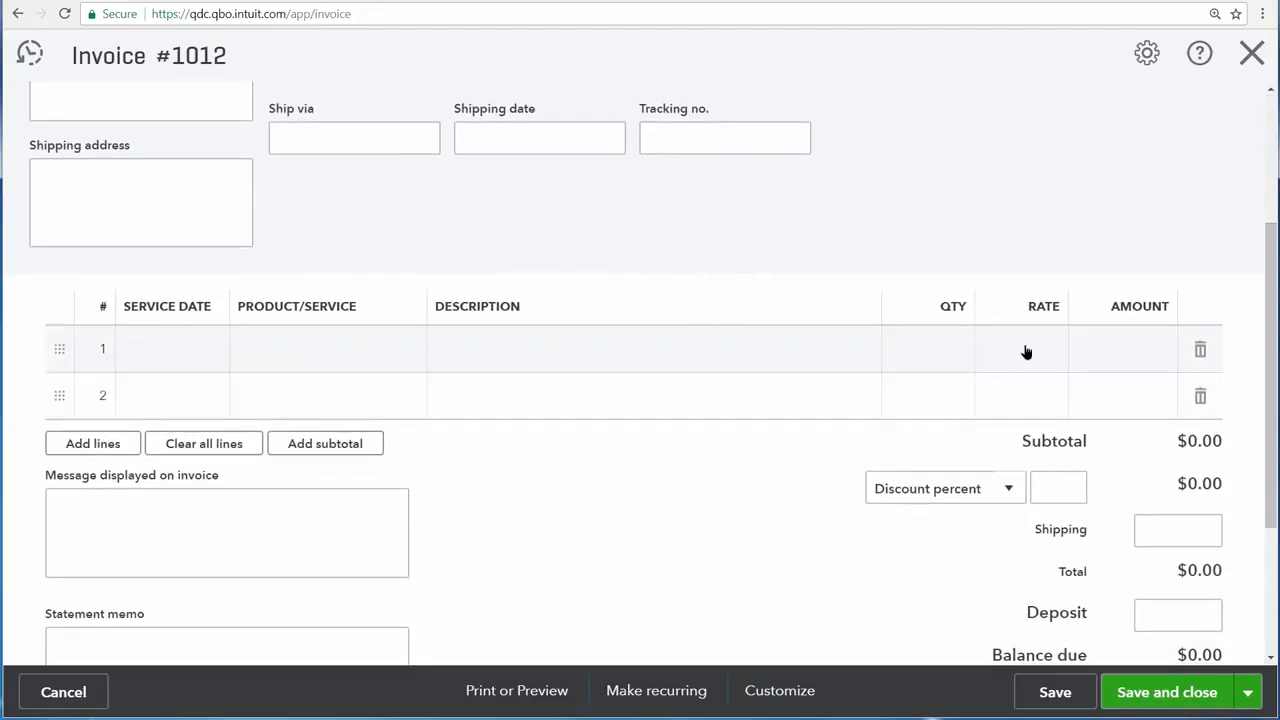
{"action": "mouse_move", "coordinate": [1033, 406]}
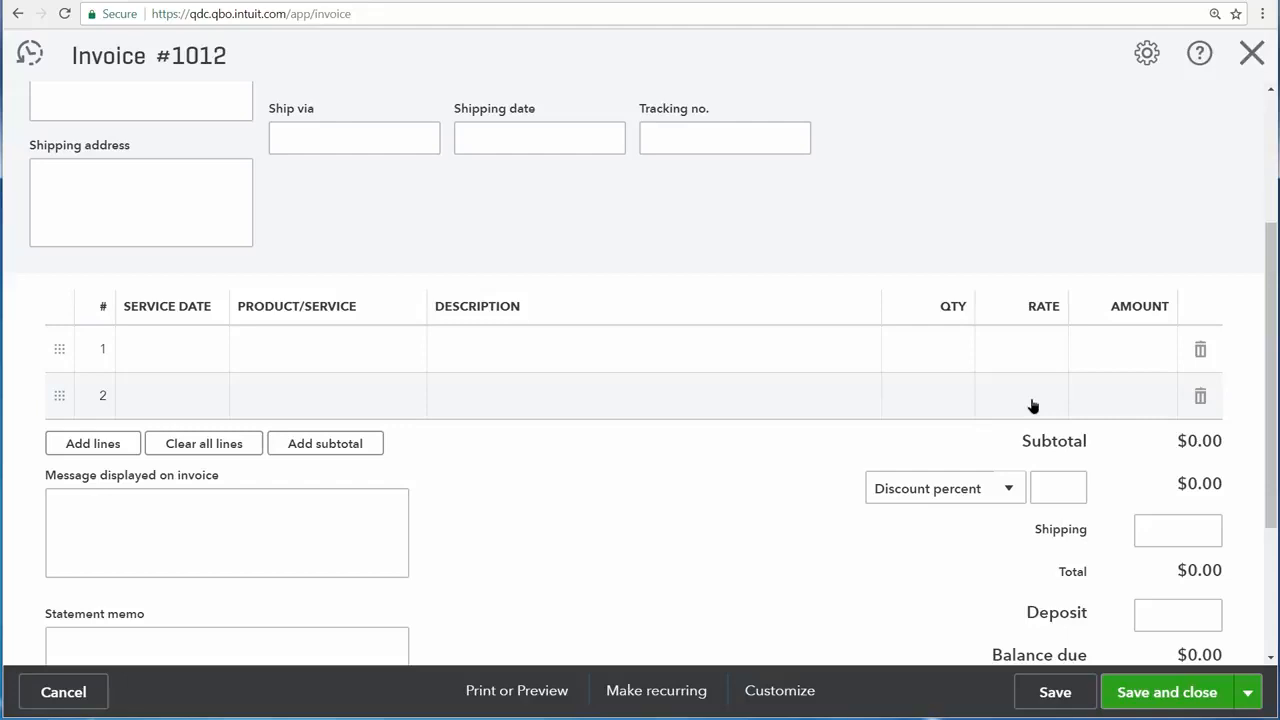
{"action": "mouse_move", "coordinate": [186, 403]}
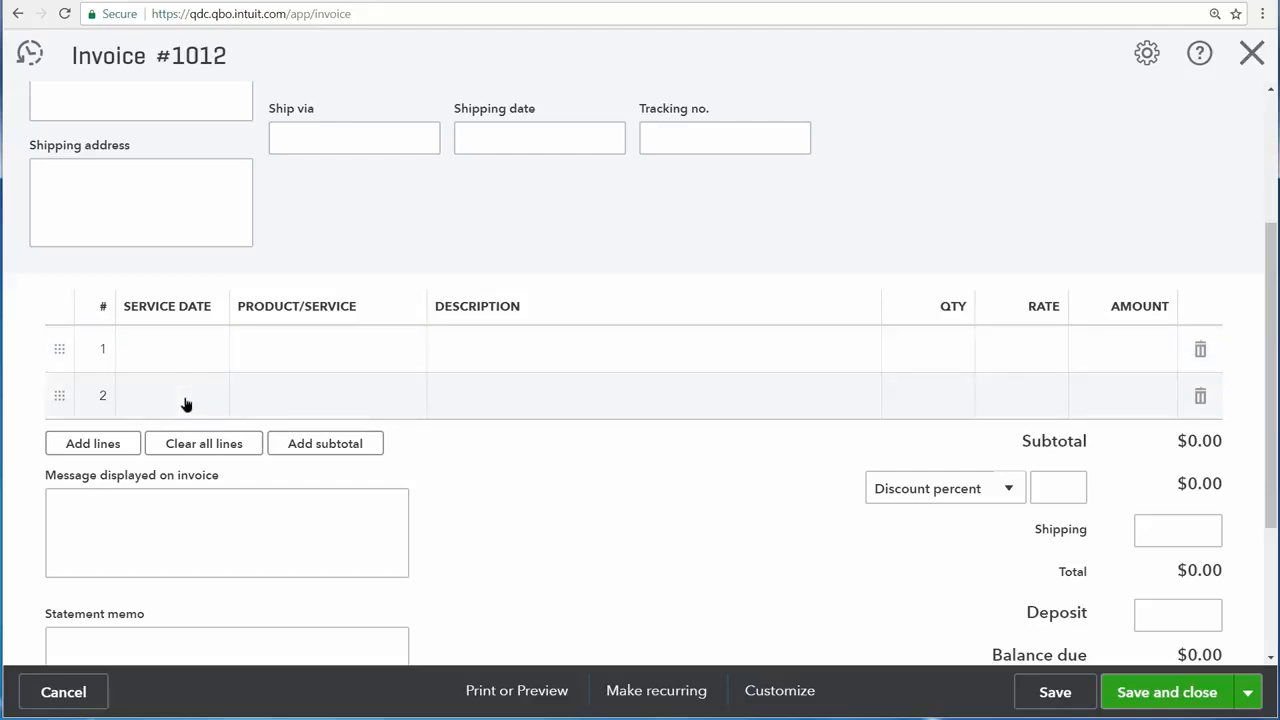
{"action": "mouse_move", "coordinate": [868, 530]}
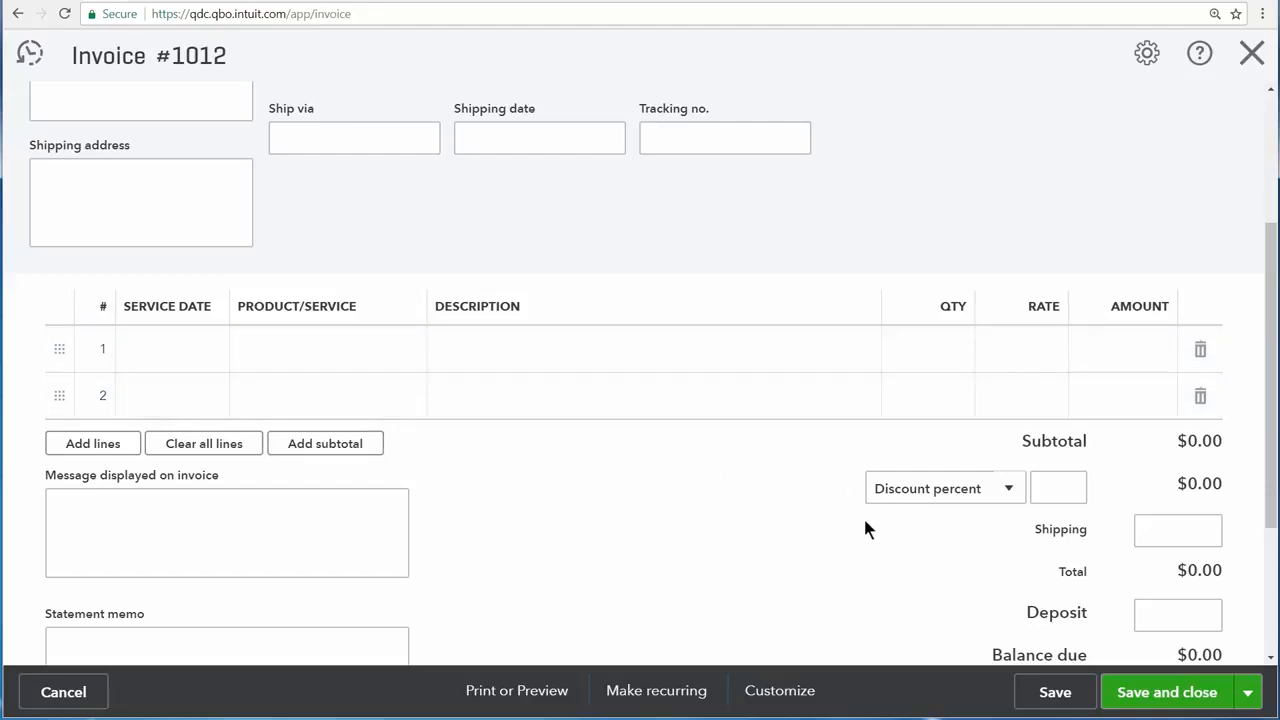
{"action": "mouse_move", "coordinate": [1055, 640]}
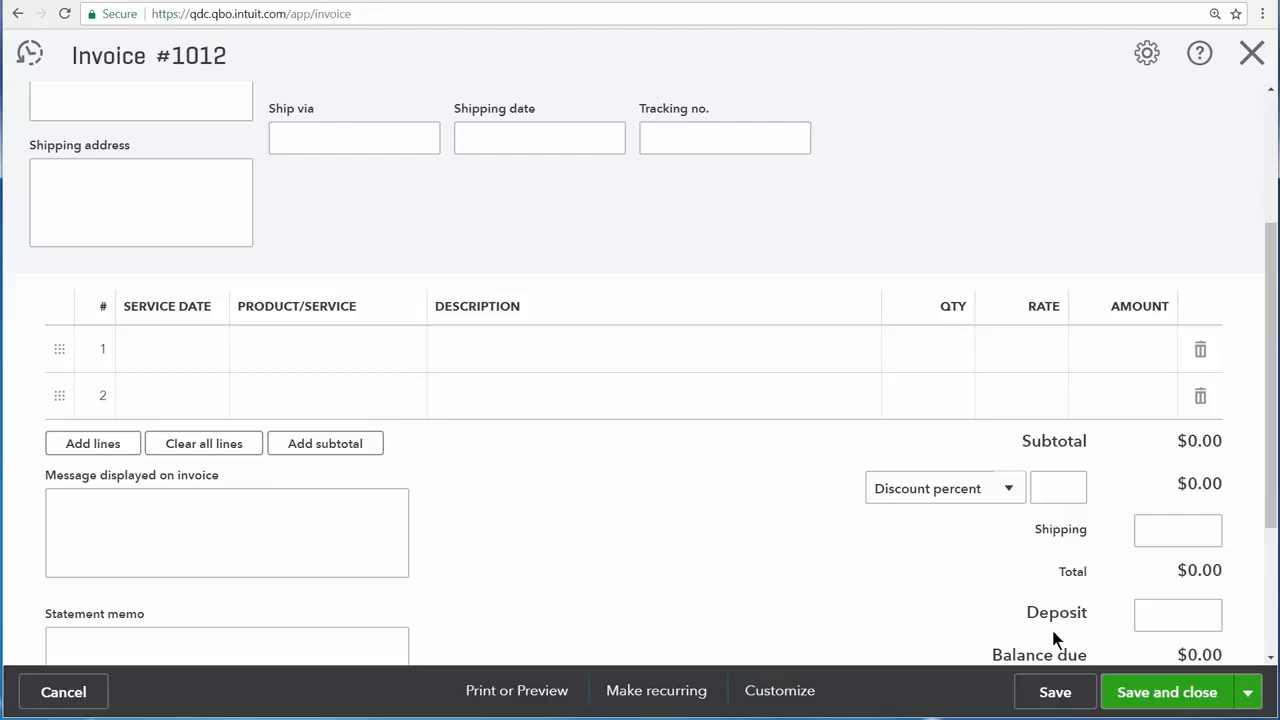
{"action": "mouse_move", "coordinate": [1232, 623]}
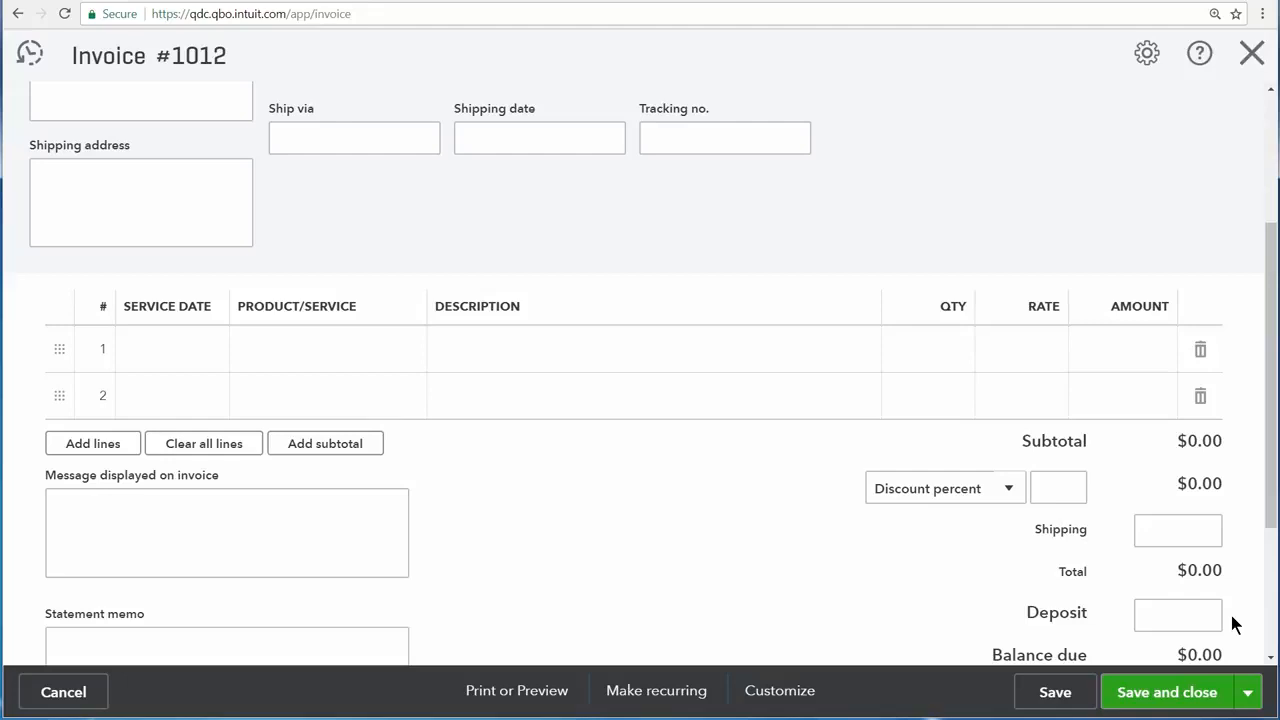
{"action": "mouse_move", "coordinate": [785, 687]}
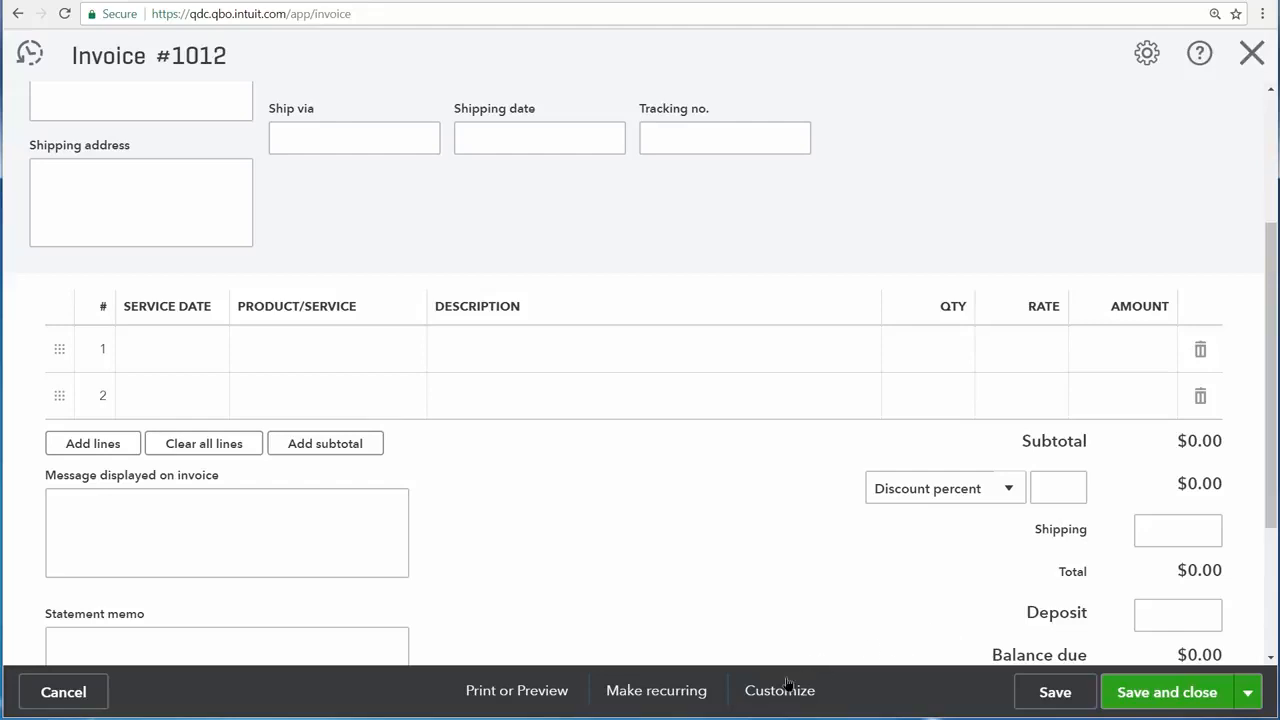
- Preview the current invoice style via Customize > Edit current, then close the invoice
{"action": "left_click", "coordinate": [779, 690]}
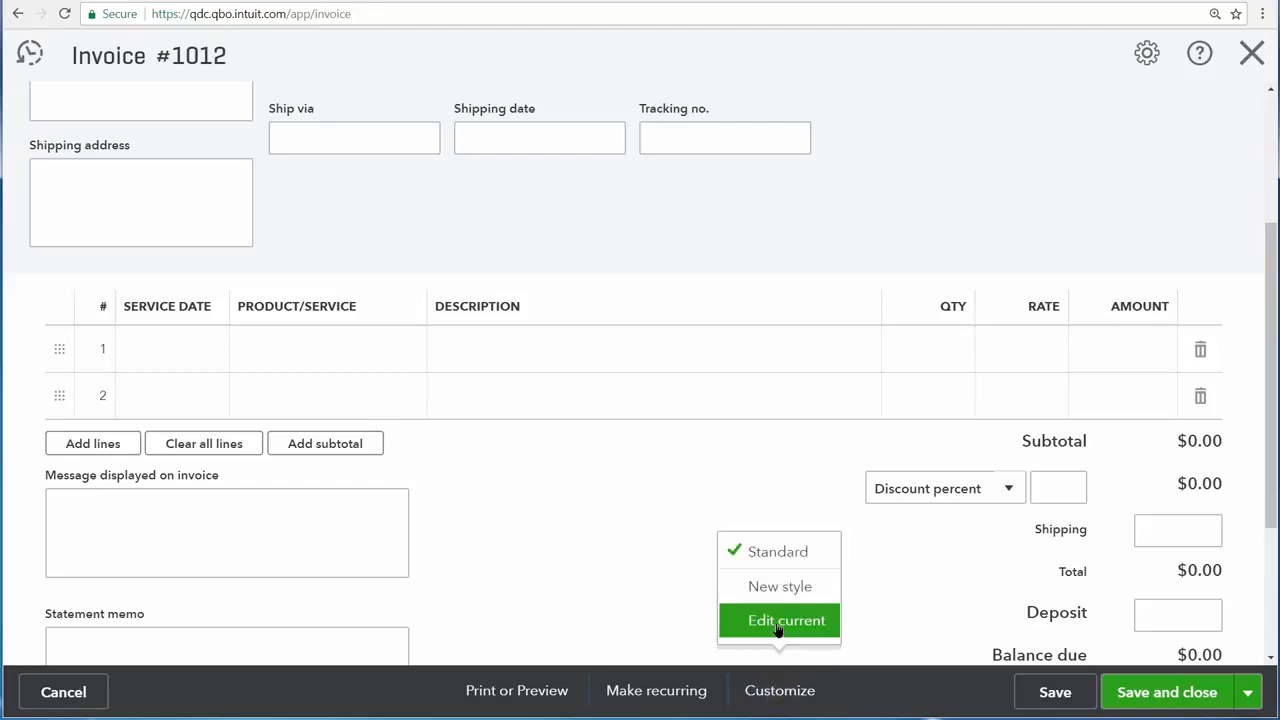
{"action": "left_click", "coordinate": [786, 620]}
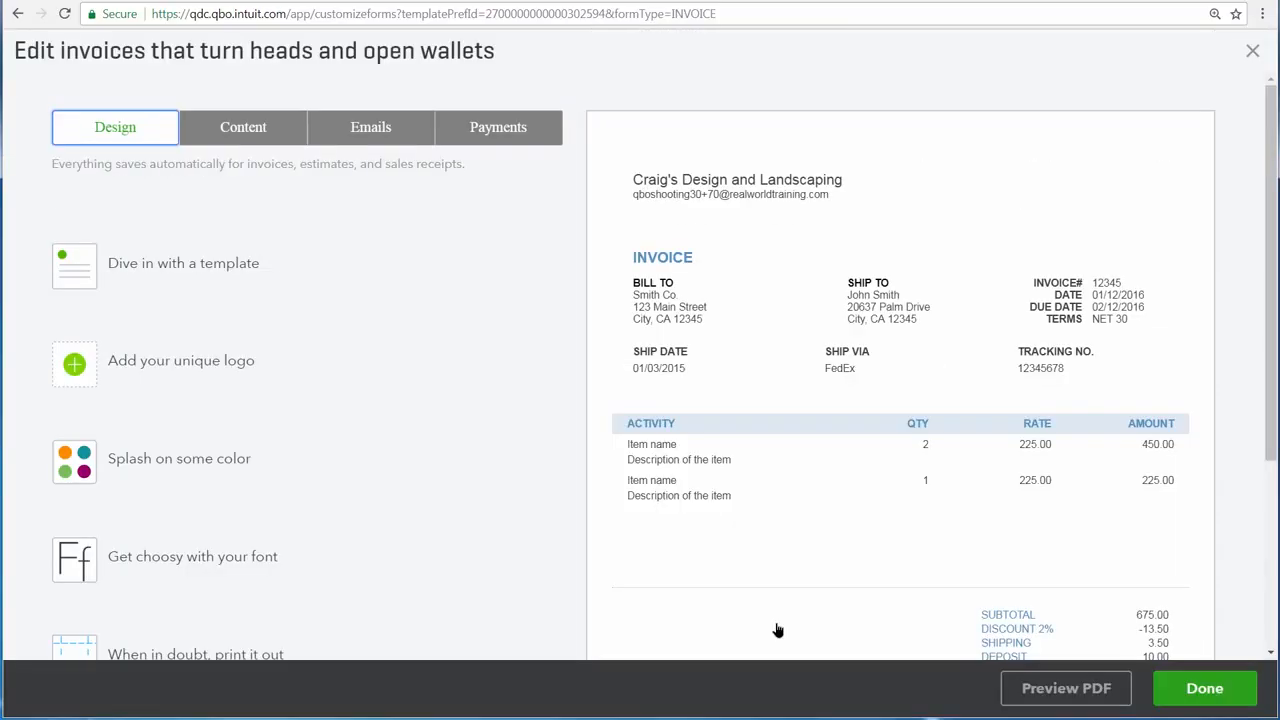
{"action": "mouse_move", "coordinate": [796, 625]}
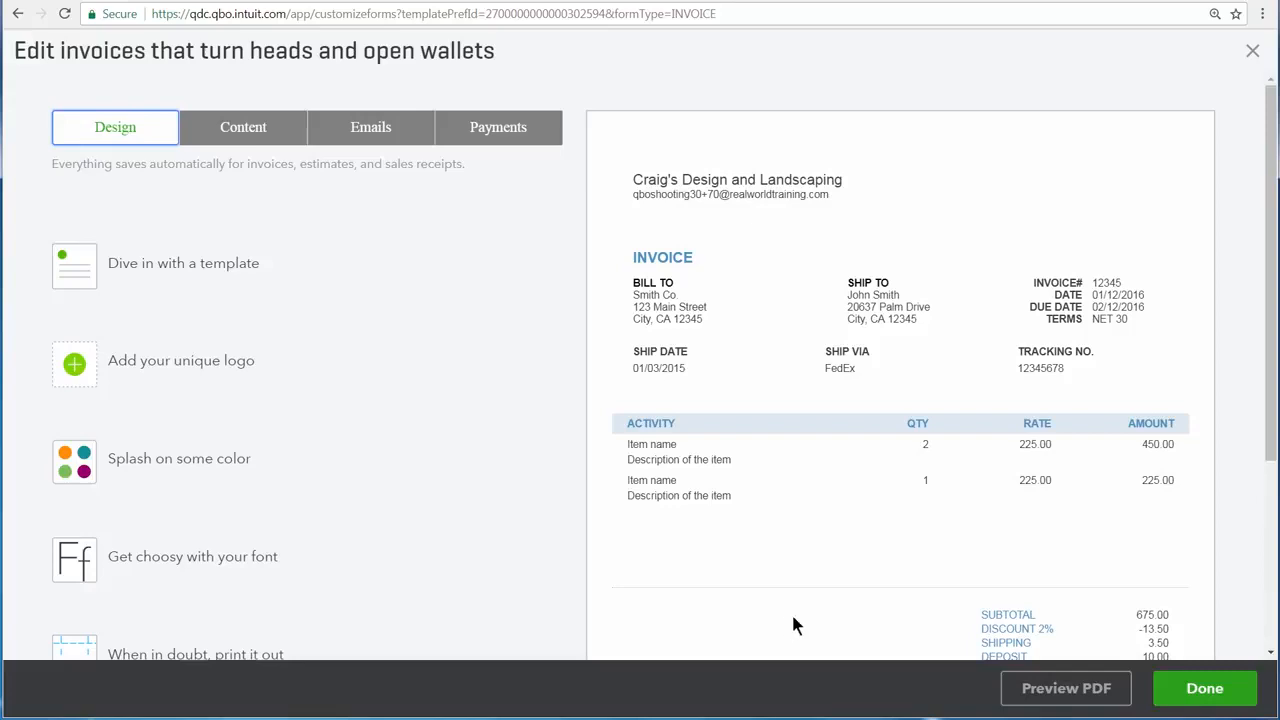
{"action": "mouse_move", "coordinate": [605, 195]}
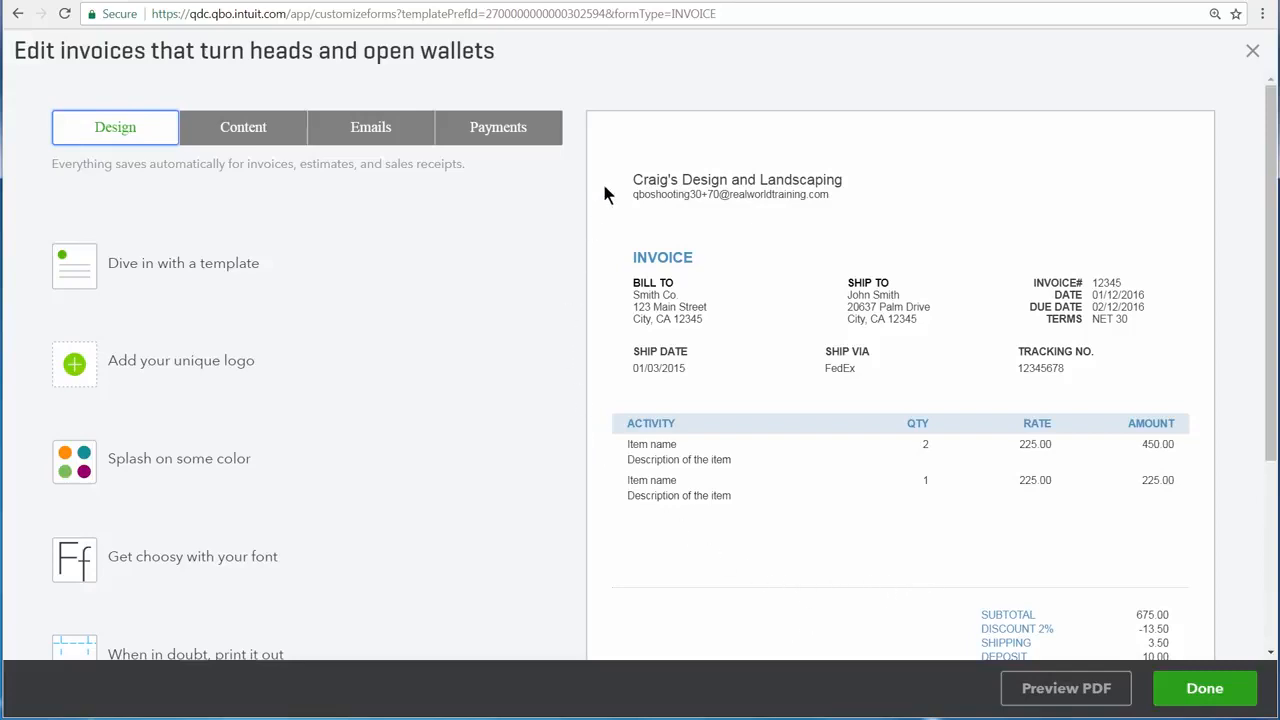
{"action": "mouse_move", "coordinate": [1088, 548]}
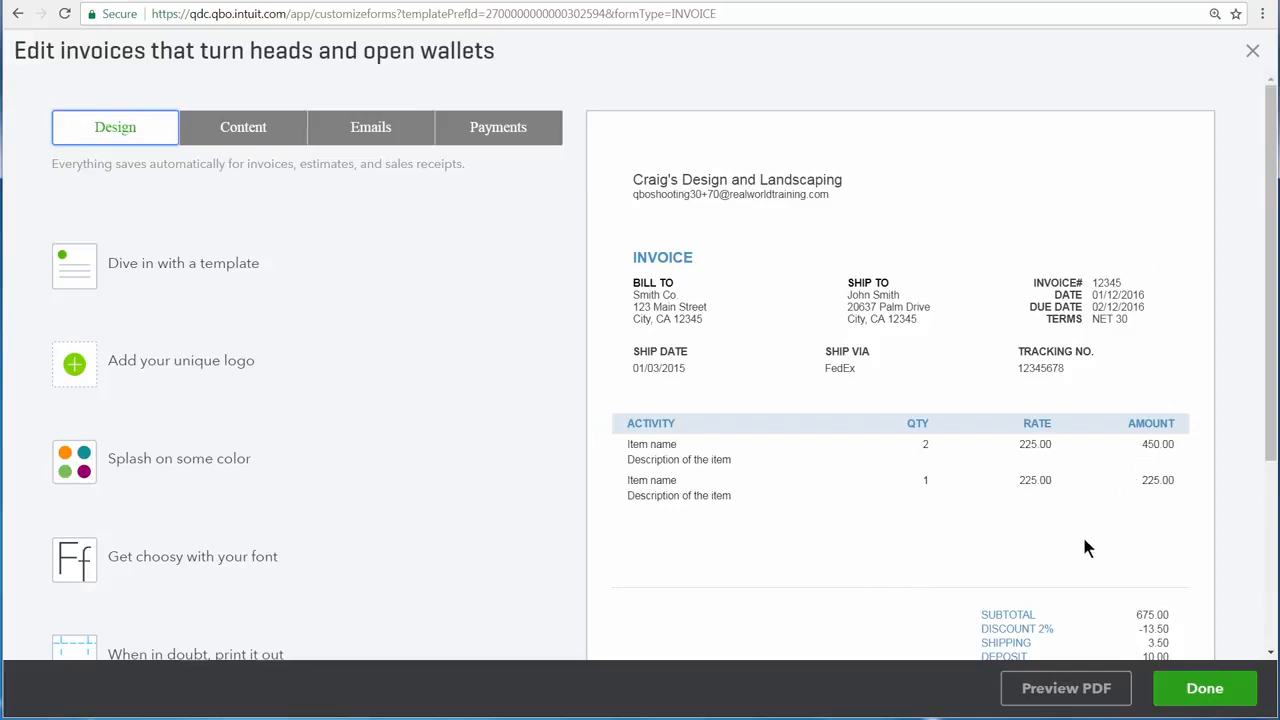
{"action": "mouse_move", "coordinate": [268, 268]}
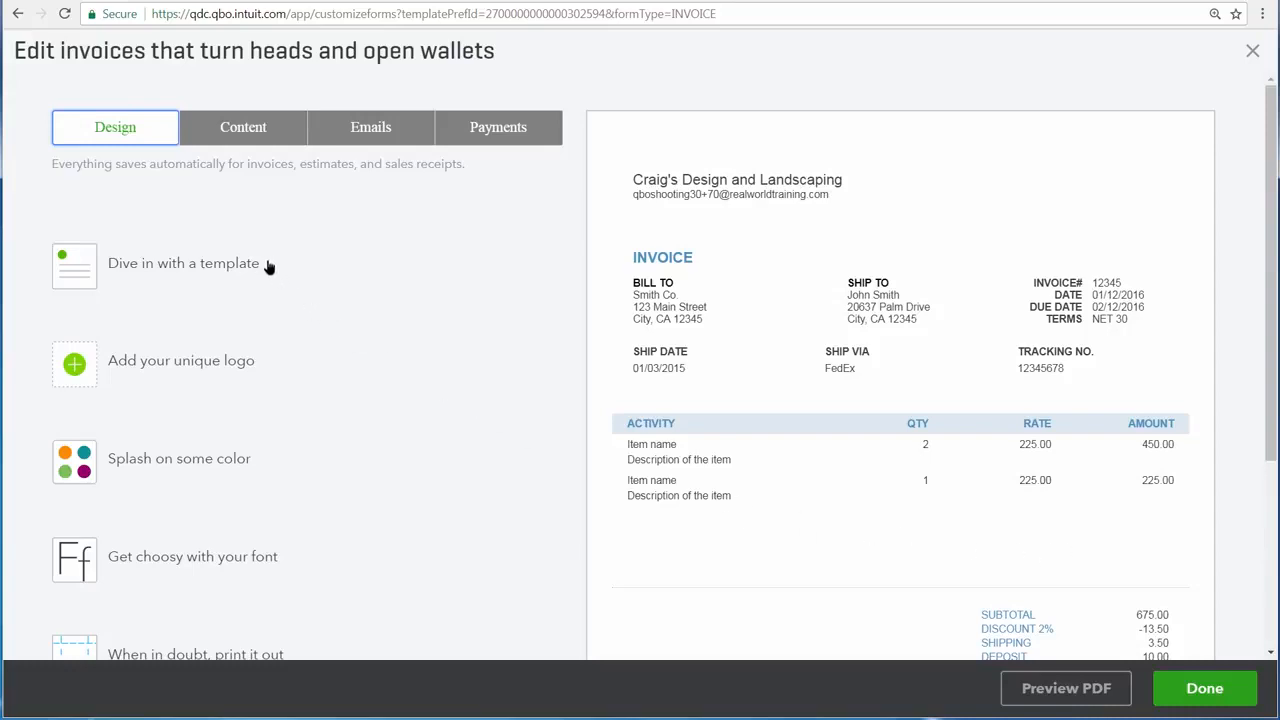
{"action": "mouse_move", "coordinate": [153, 145]}
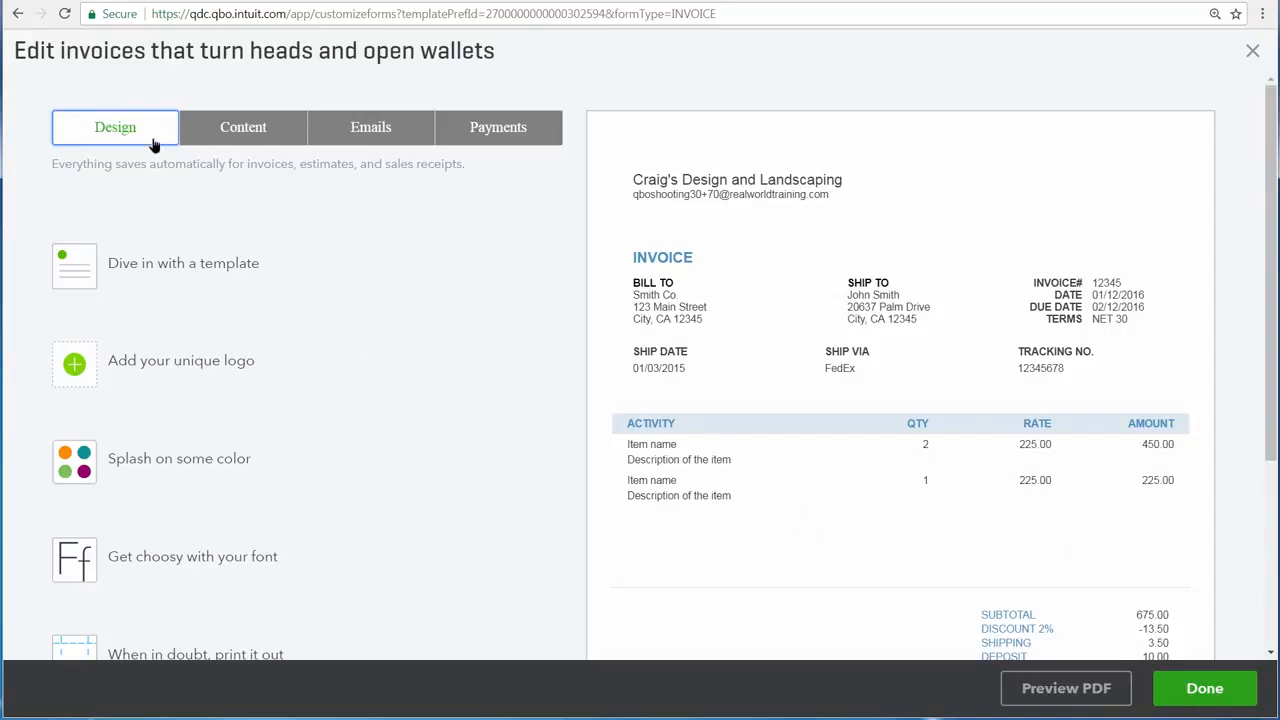
{"action": "mouse_move", "coordinate": [498, 148]}
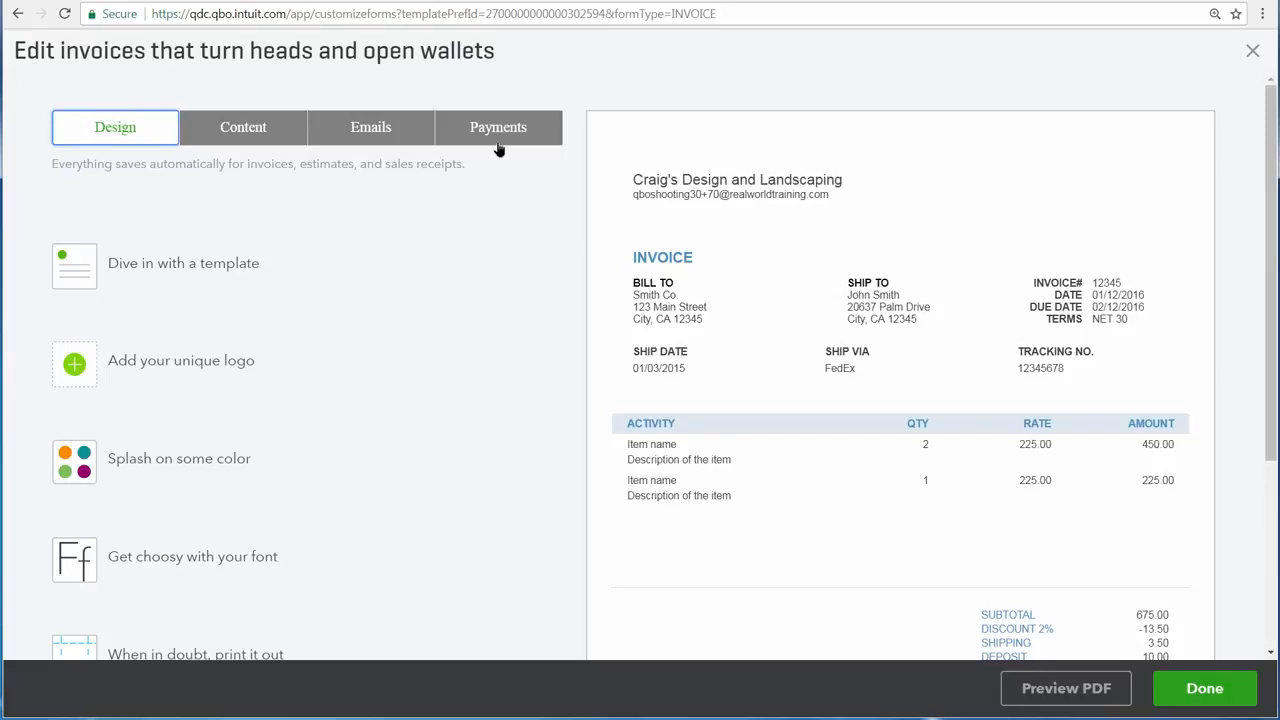
{"action": "mouse_move", "coordinate": [1033, 130]}
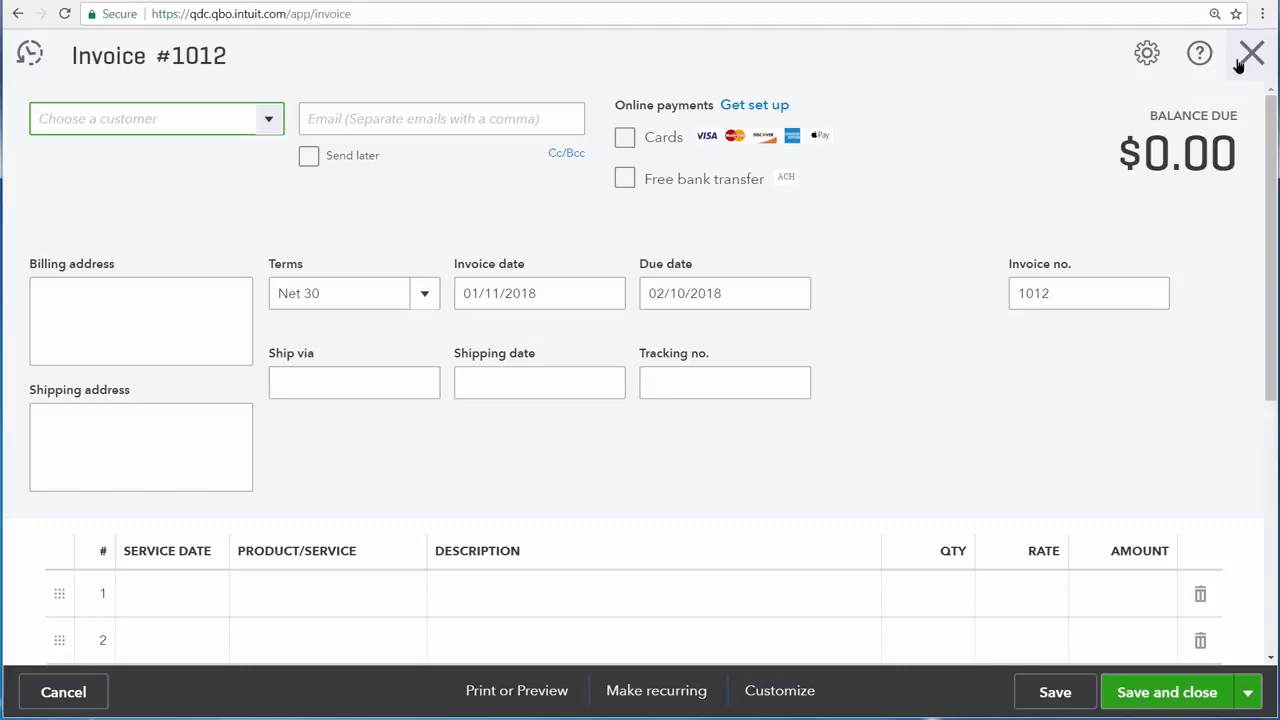
{"action": "left_click", "coordinate": [1251, 53]}
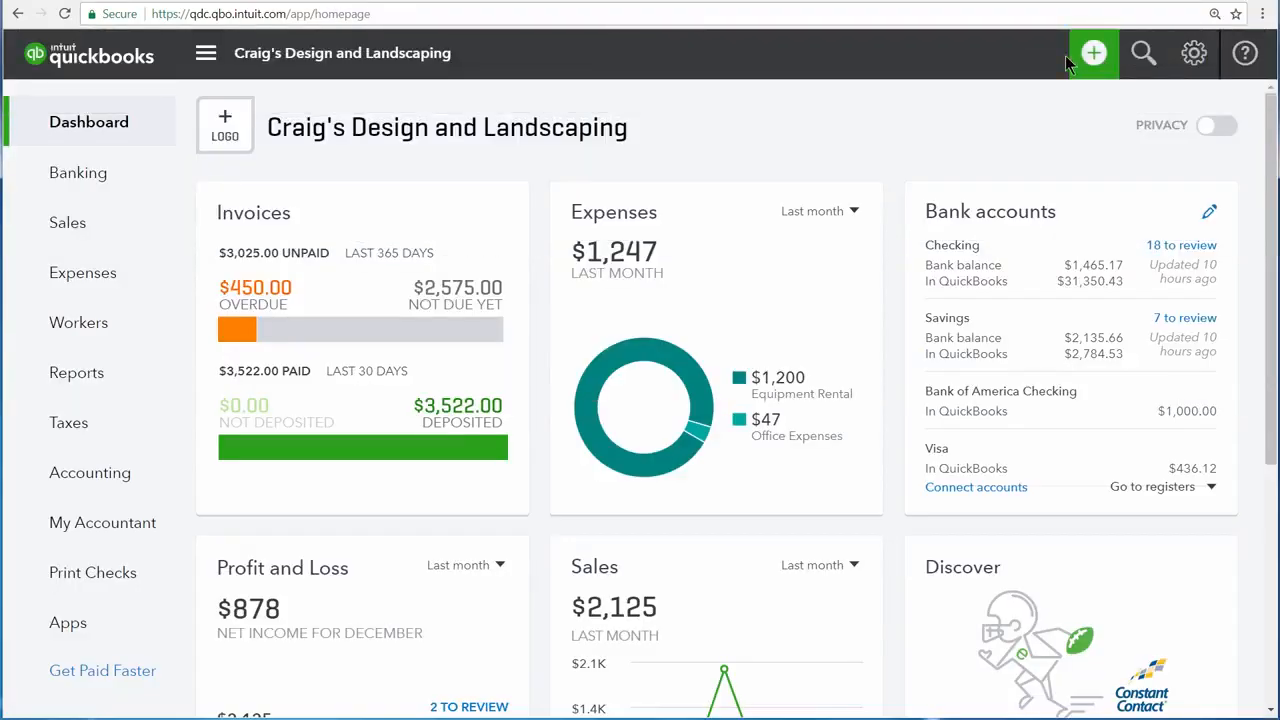